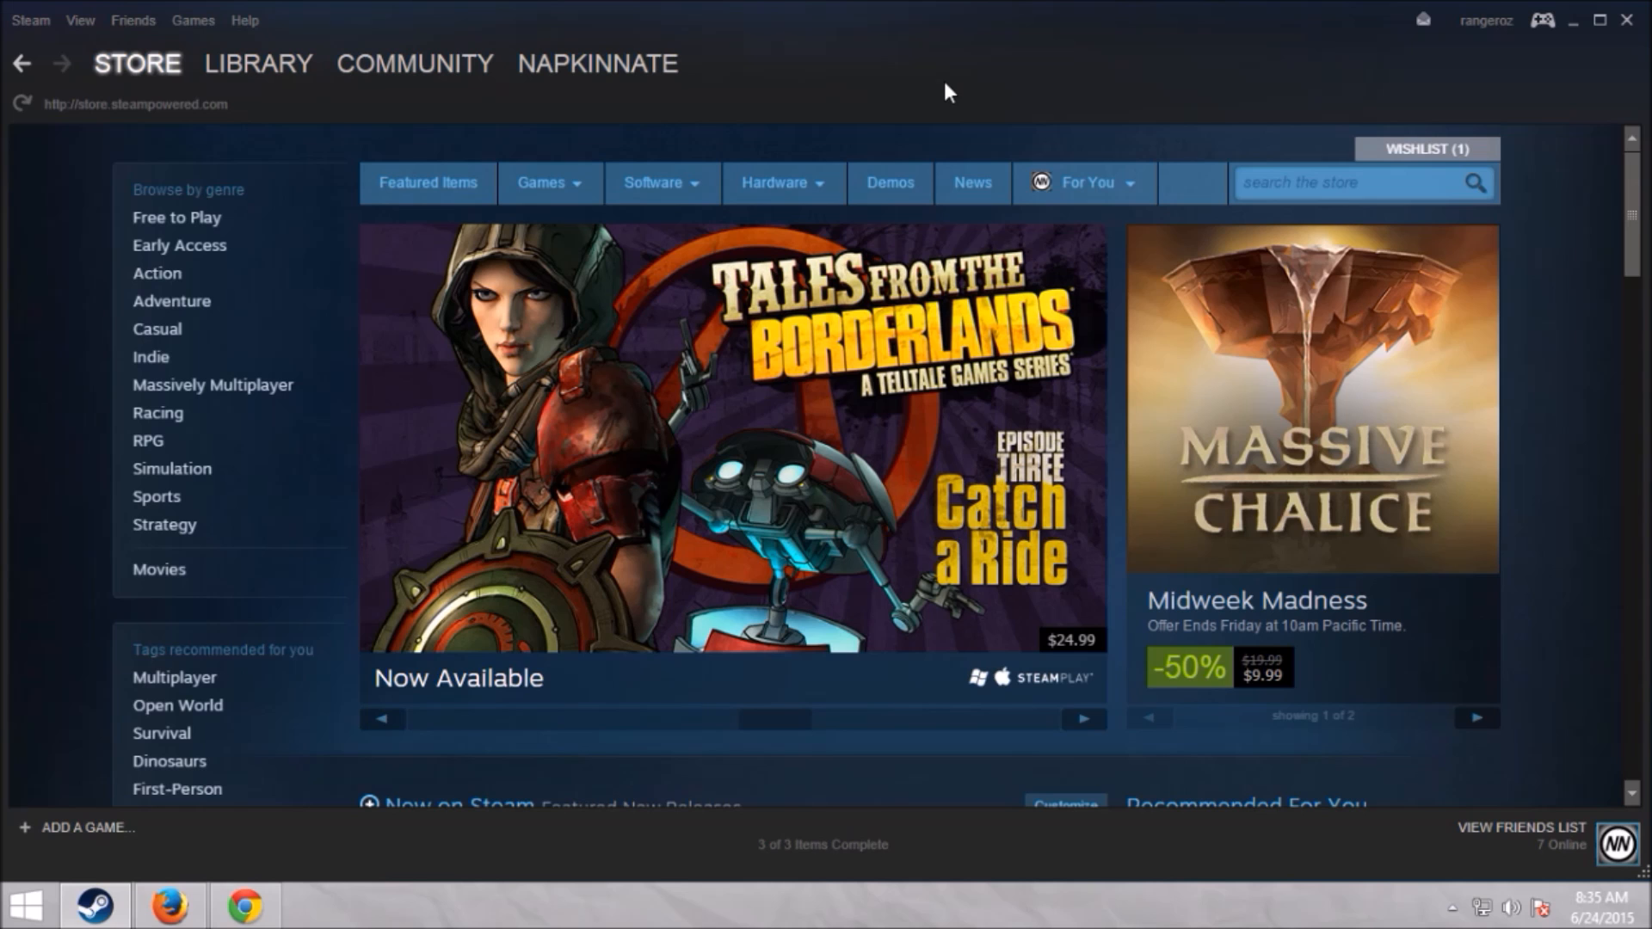
mouse_move(843, 35)
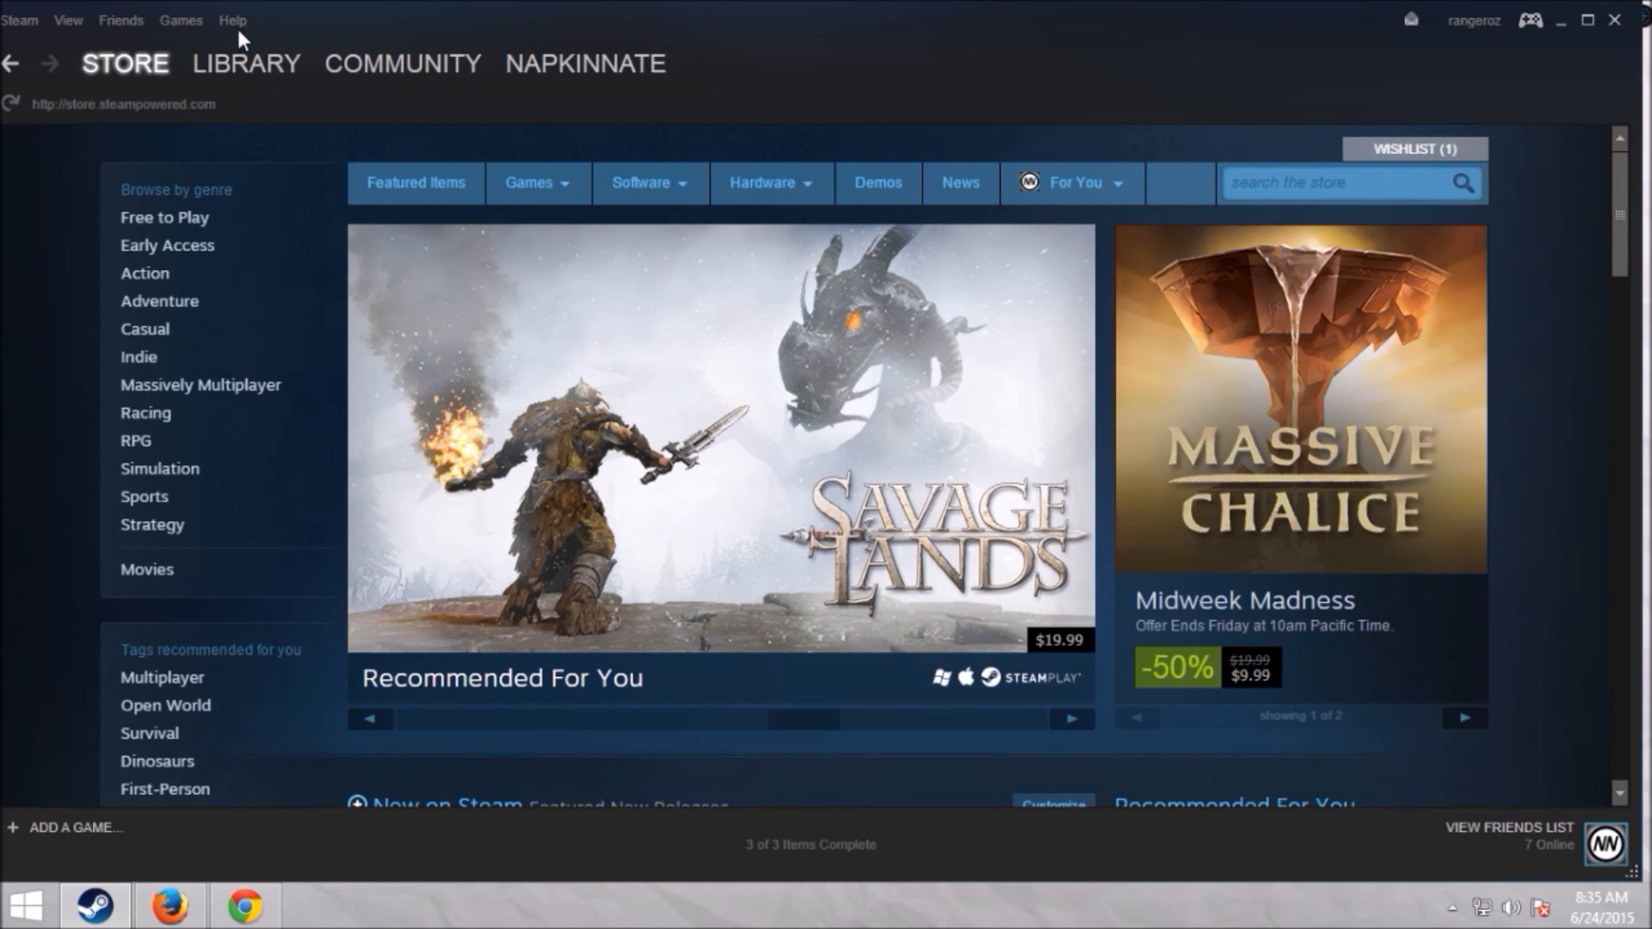
Open Steam Support from Steam's Help menu.
left_click(231, 20)
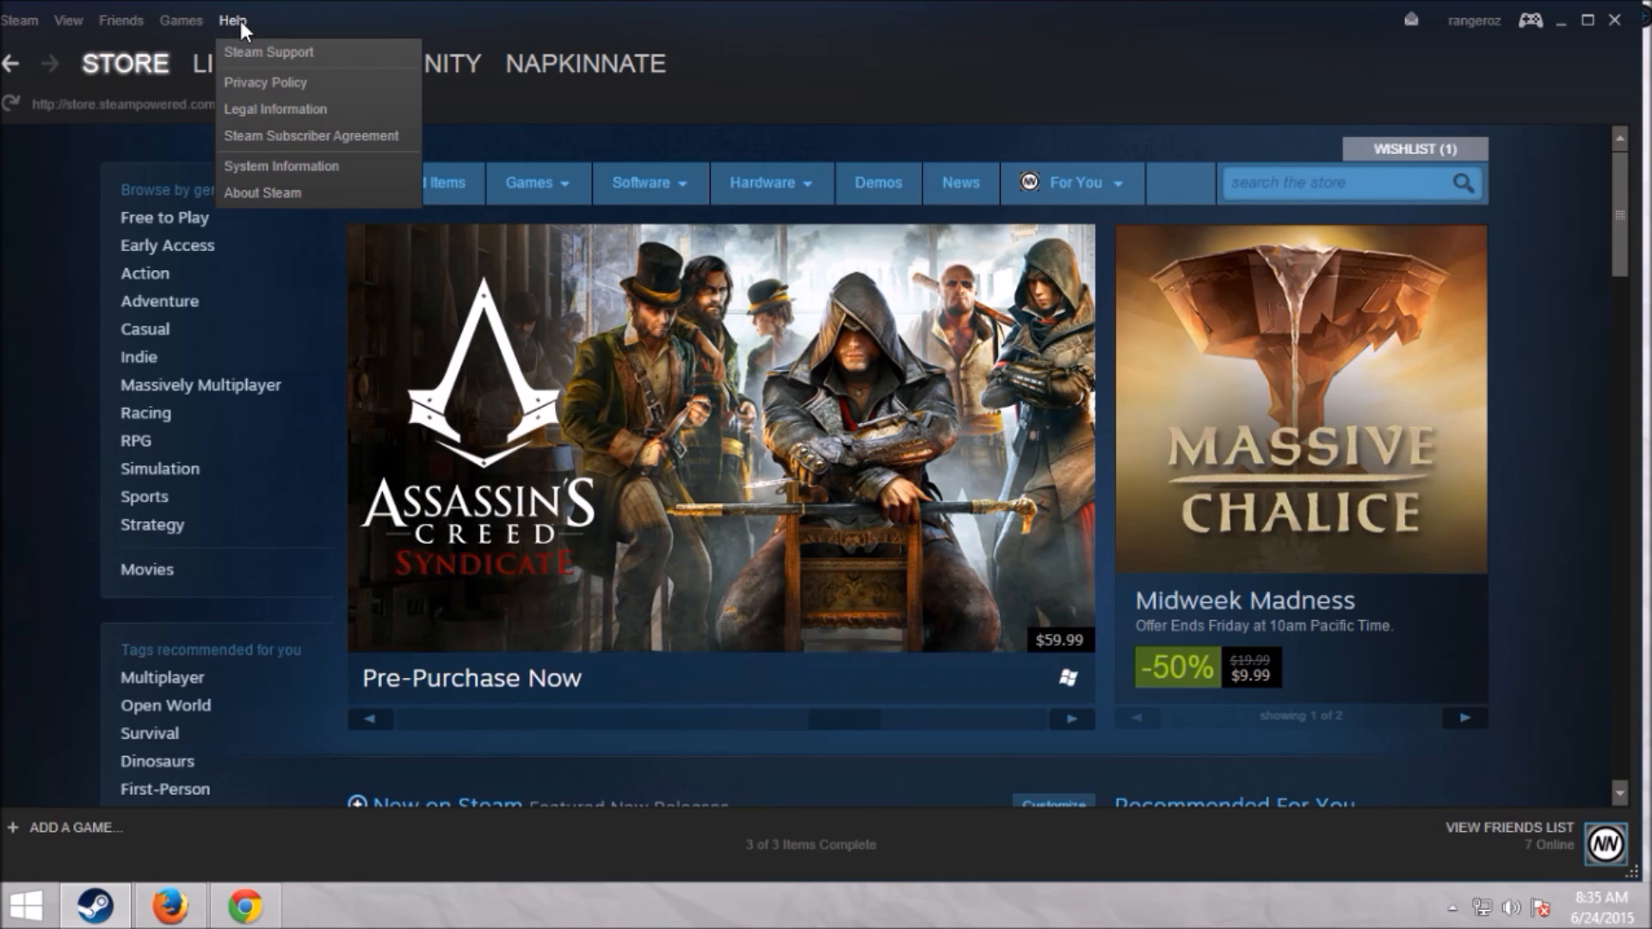
mouse_move(267, 52)
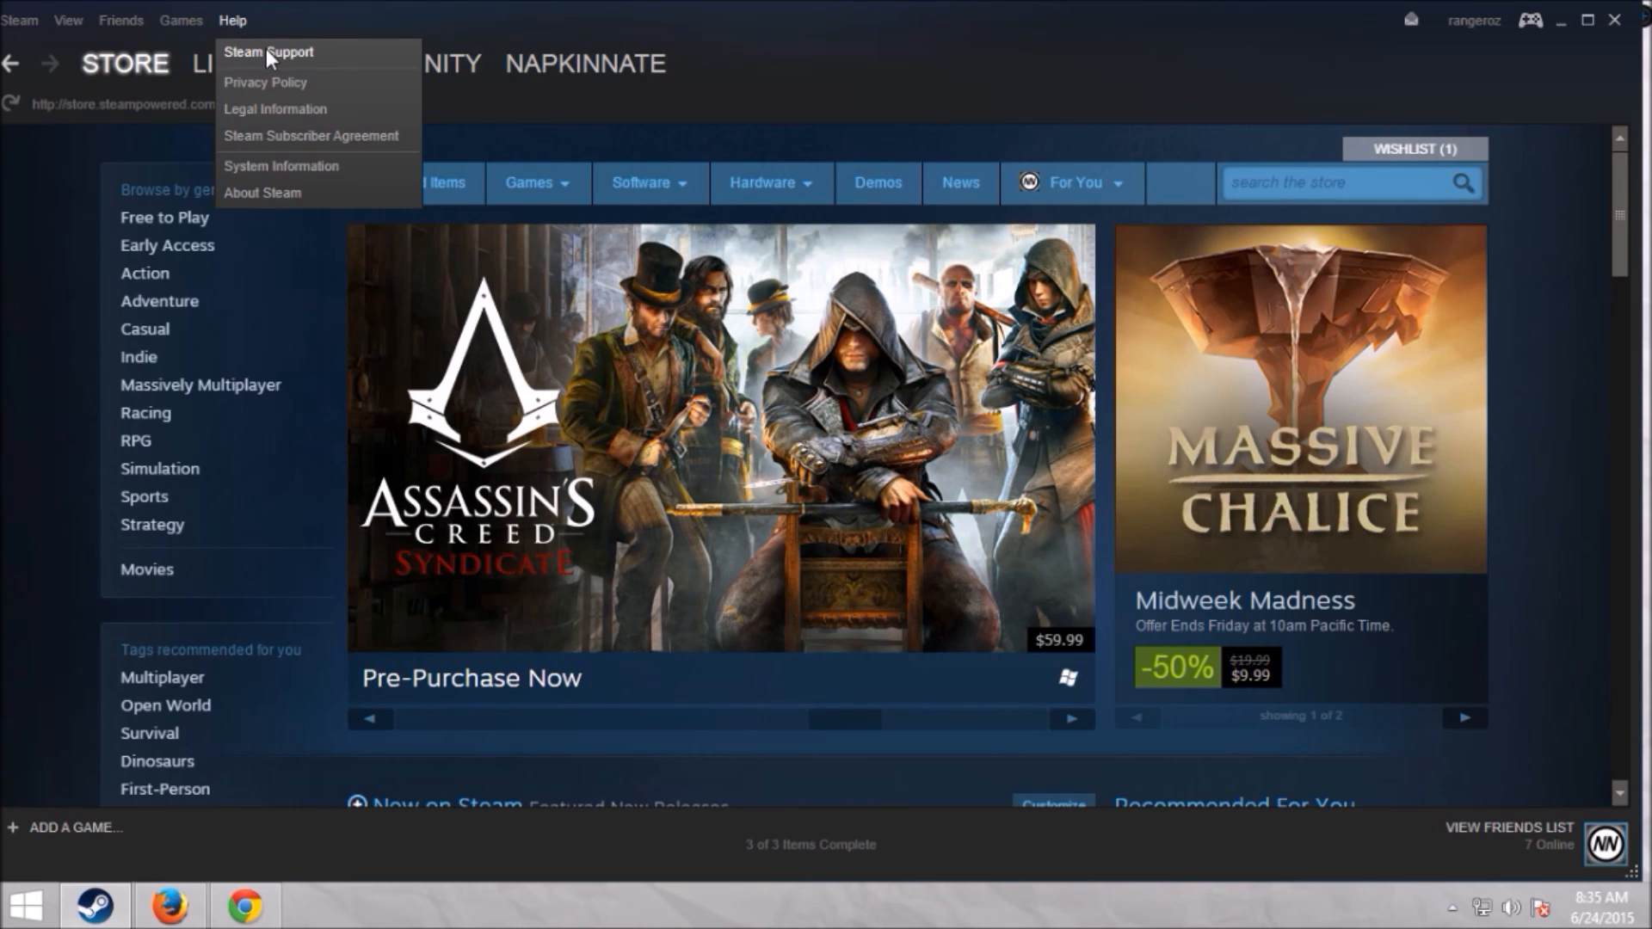
left_click(268, 51)
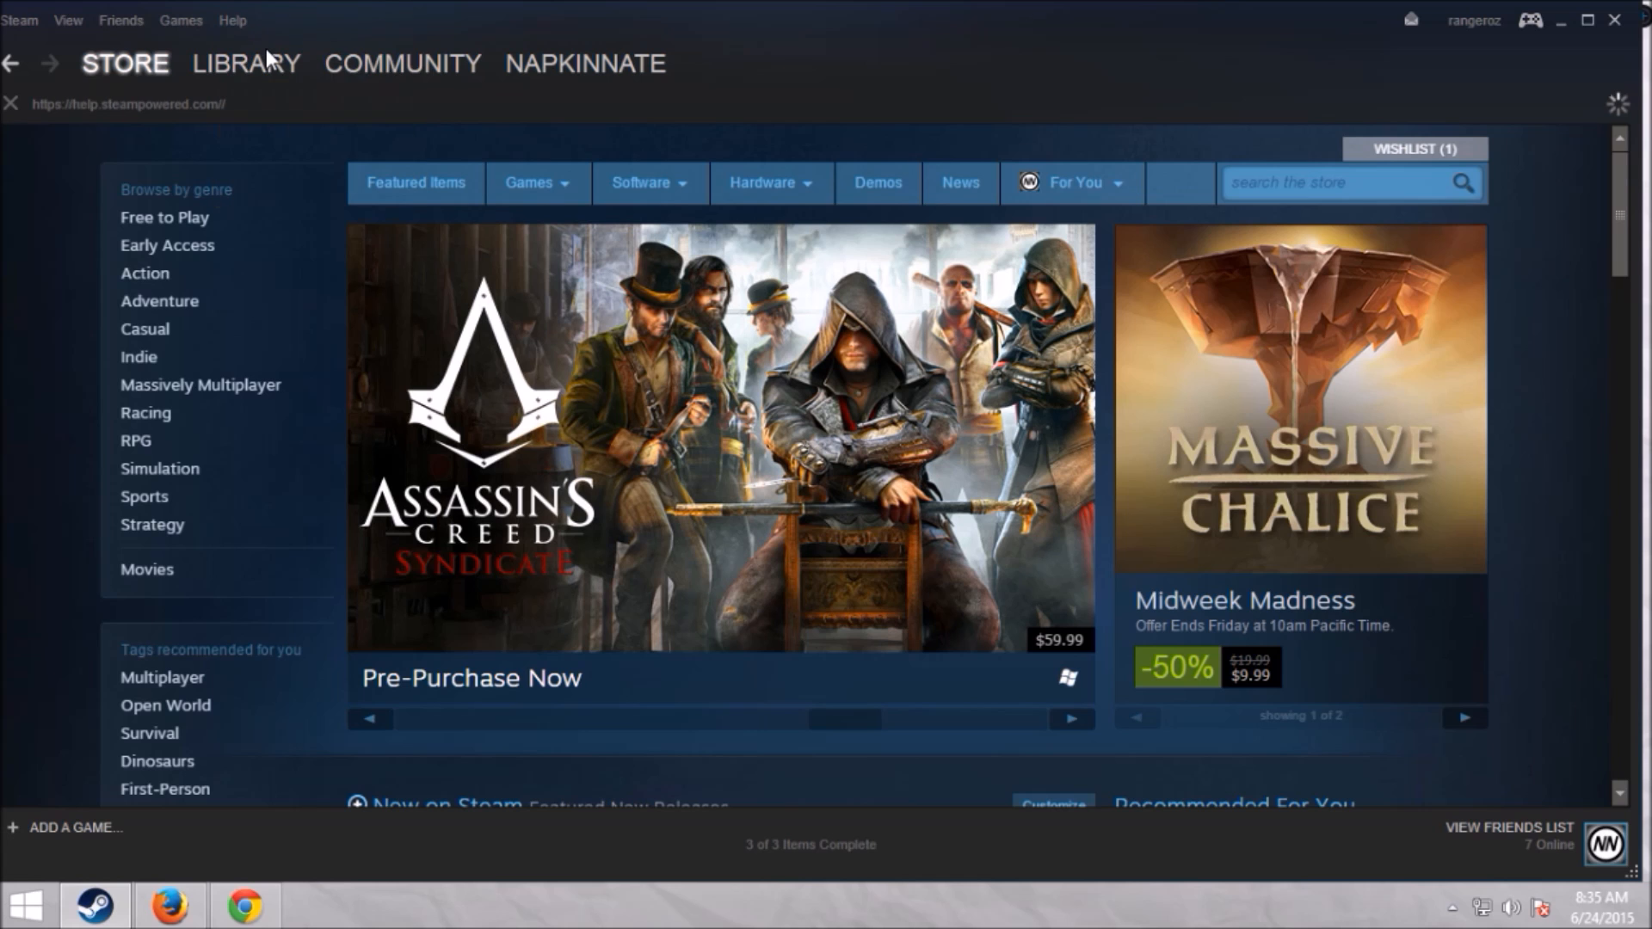
mouse_move(339, 161)
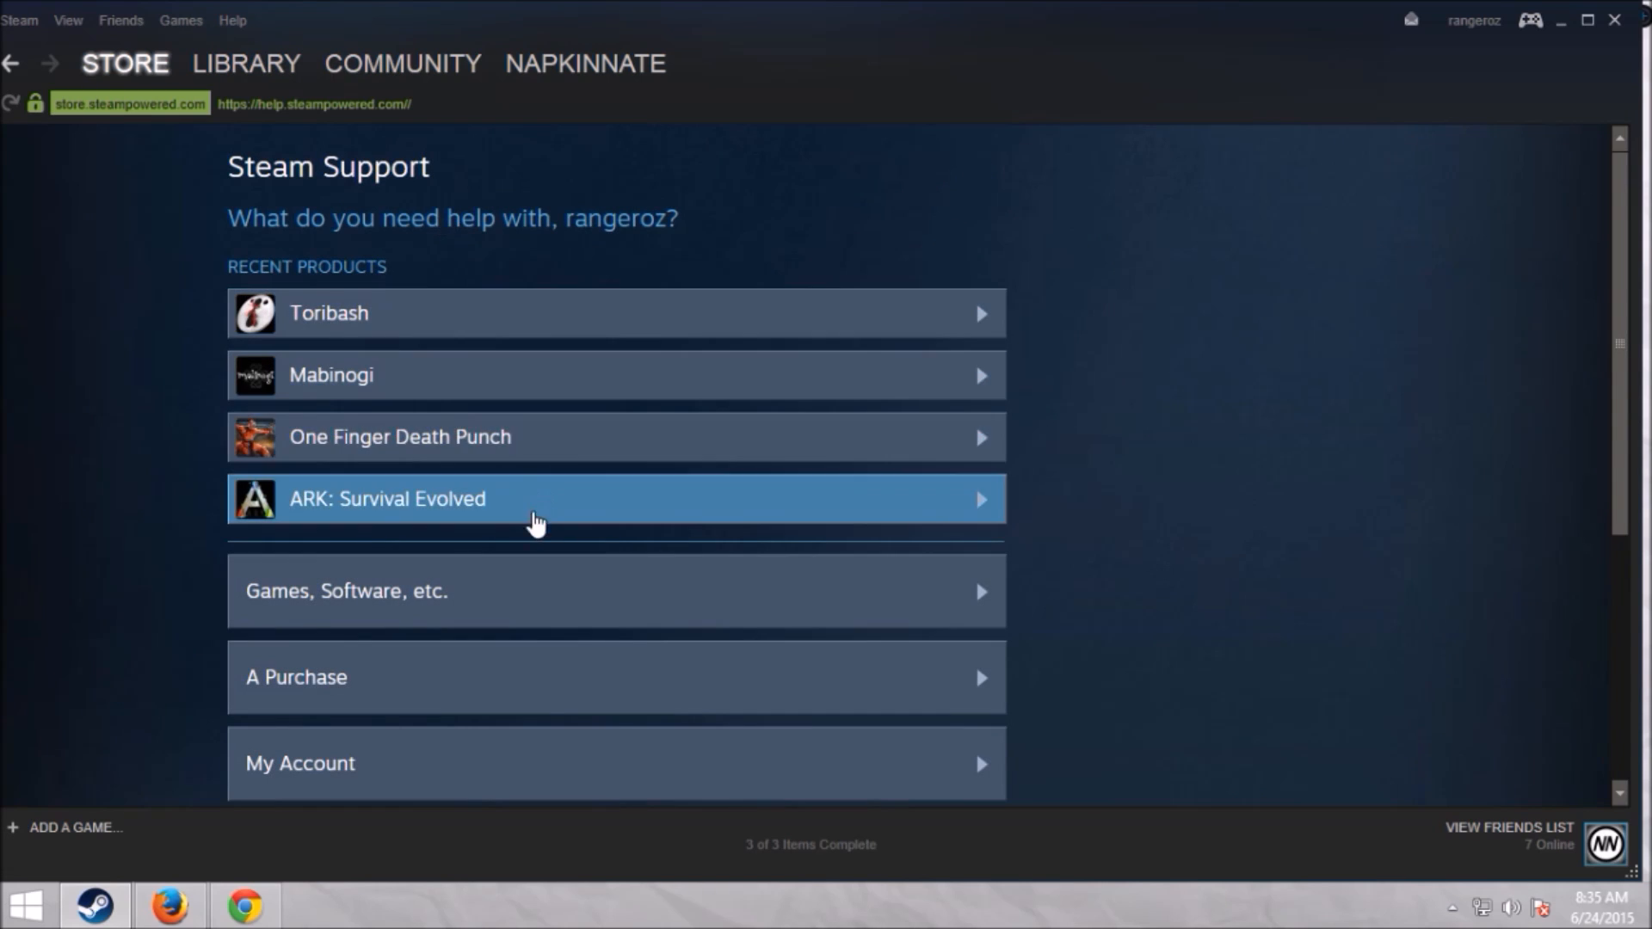
mouse_move(466, 677)
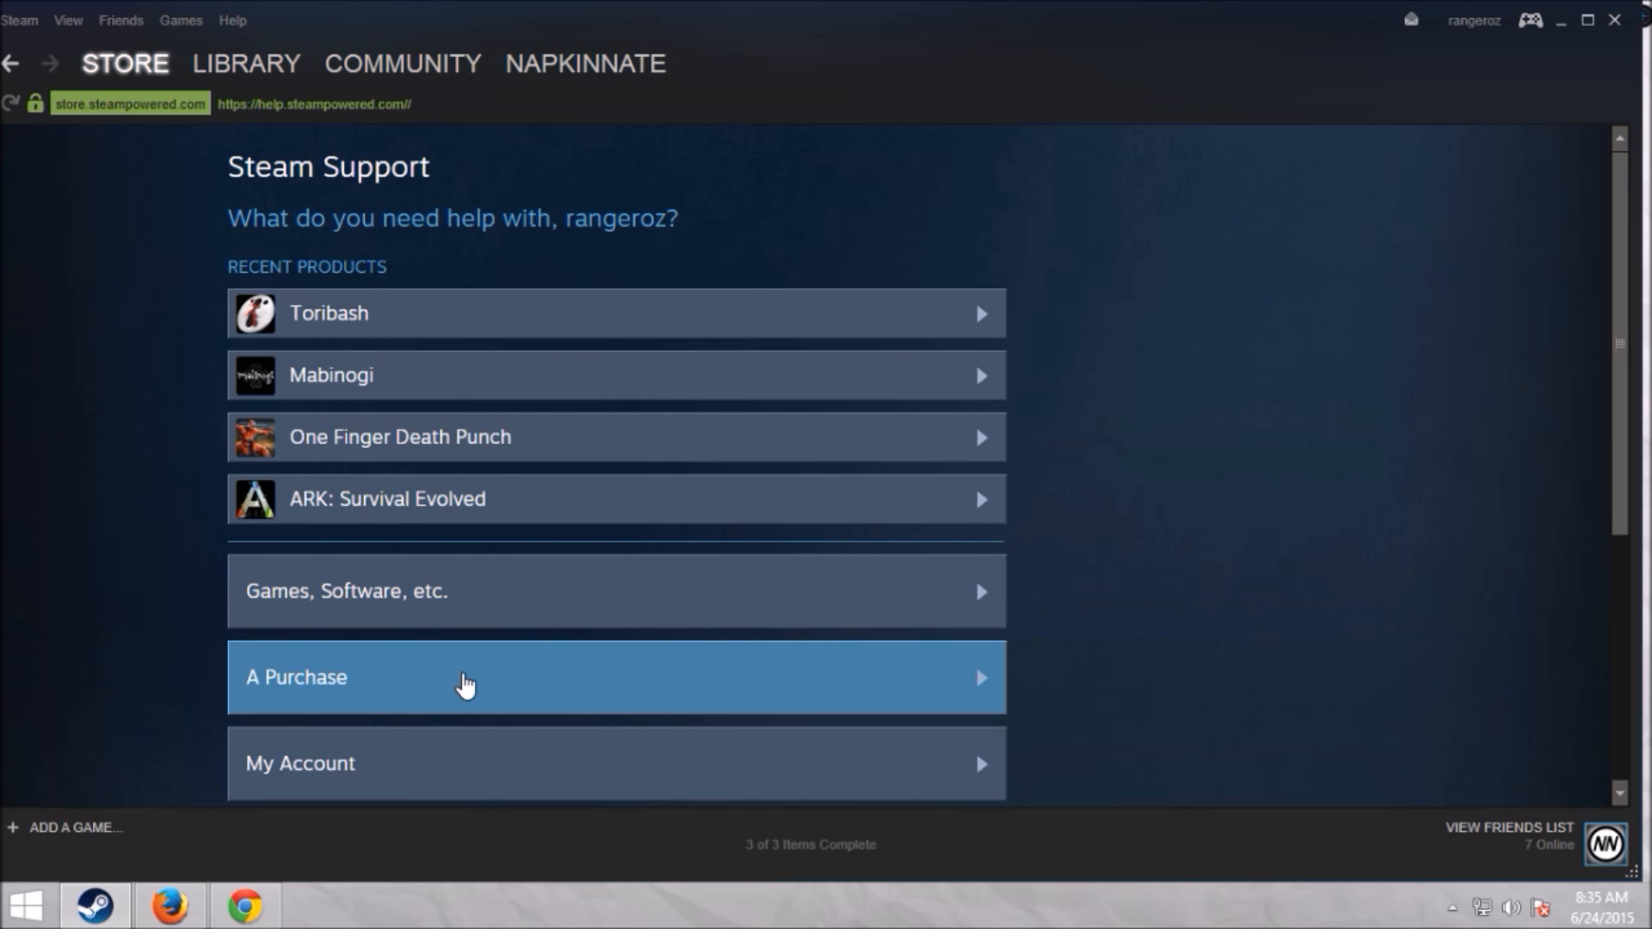
Choose 'A Purchase' and scroll the recent purchases to find Reign Of Kings.
left_click(467, 677)
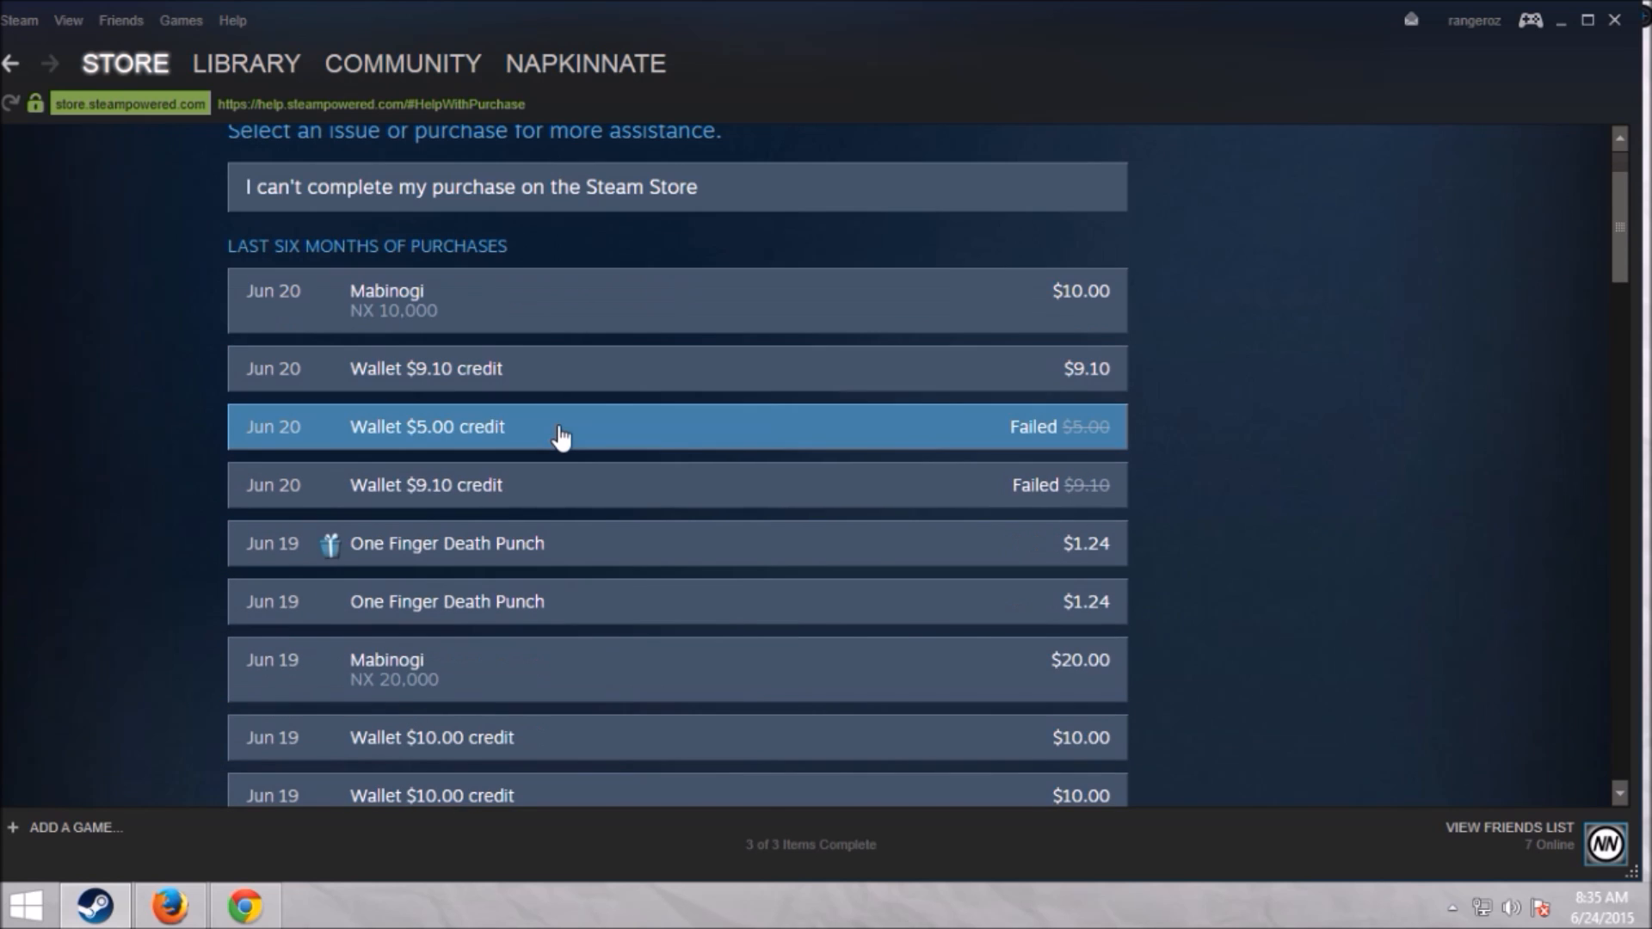
scroll("down", 3)
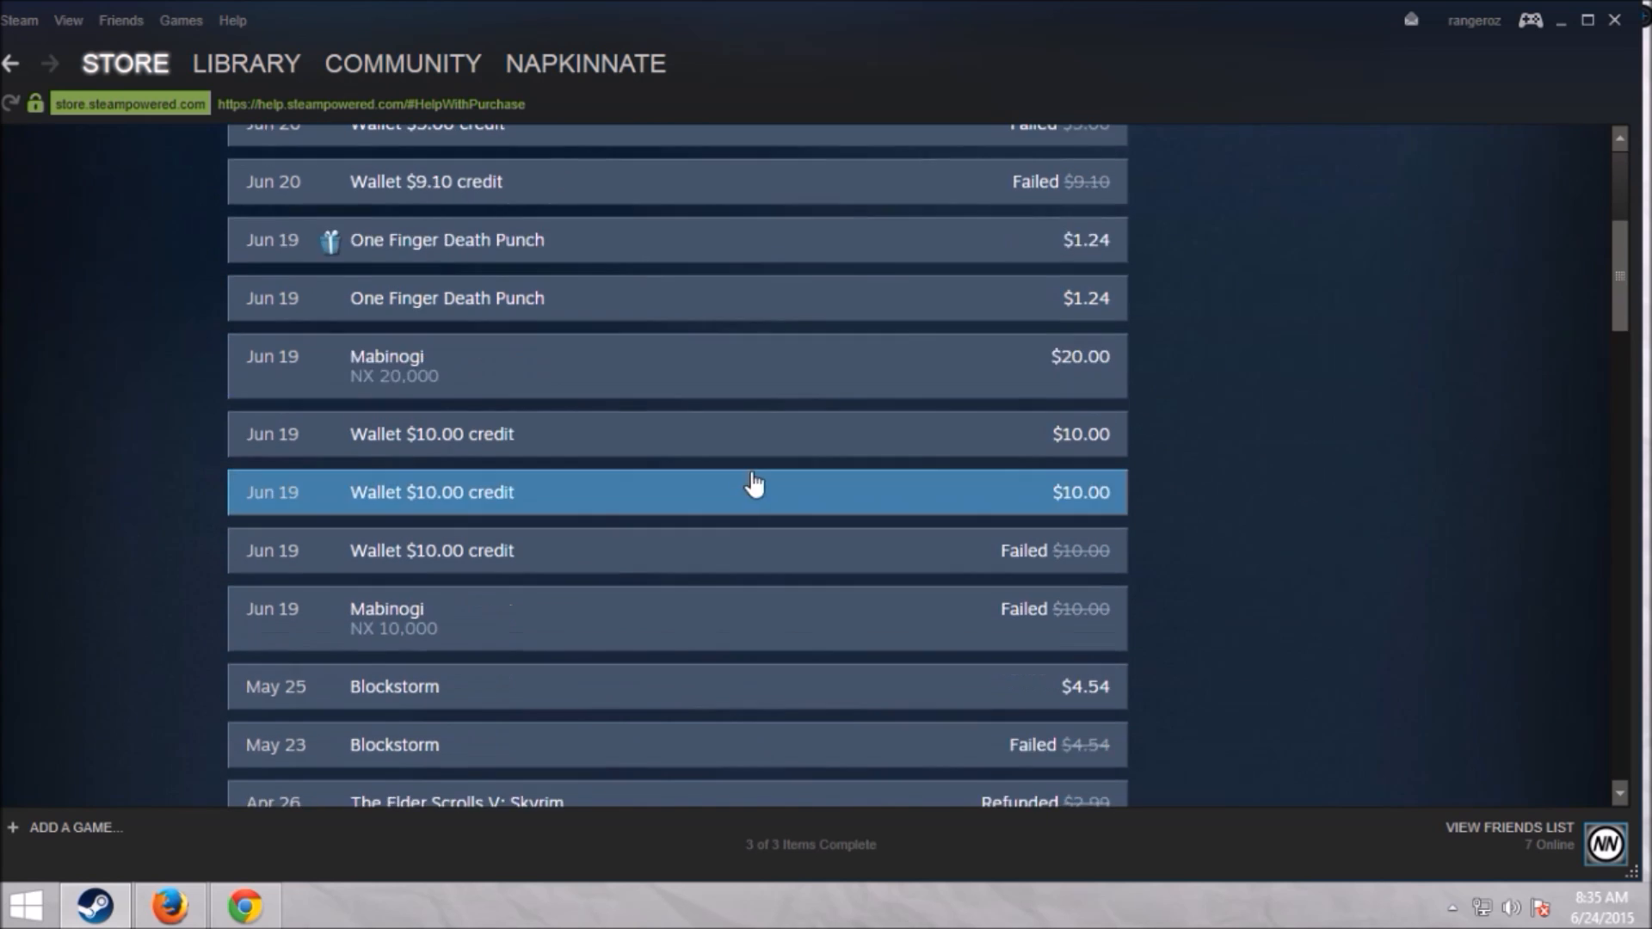
scroll("down", 3)
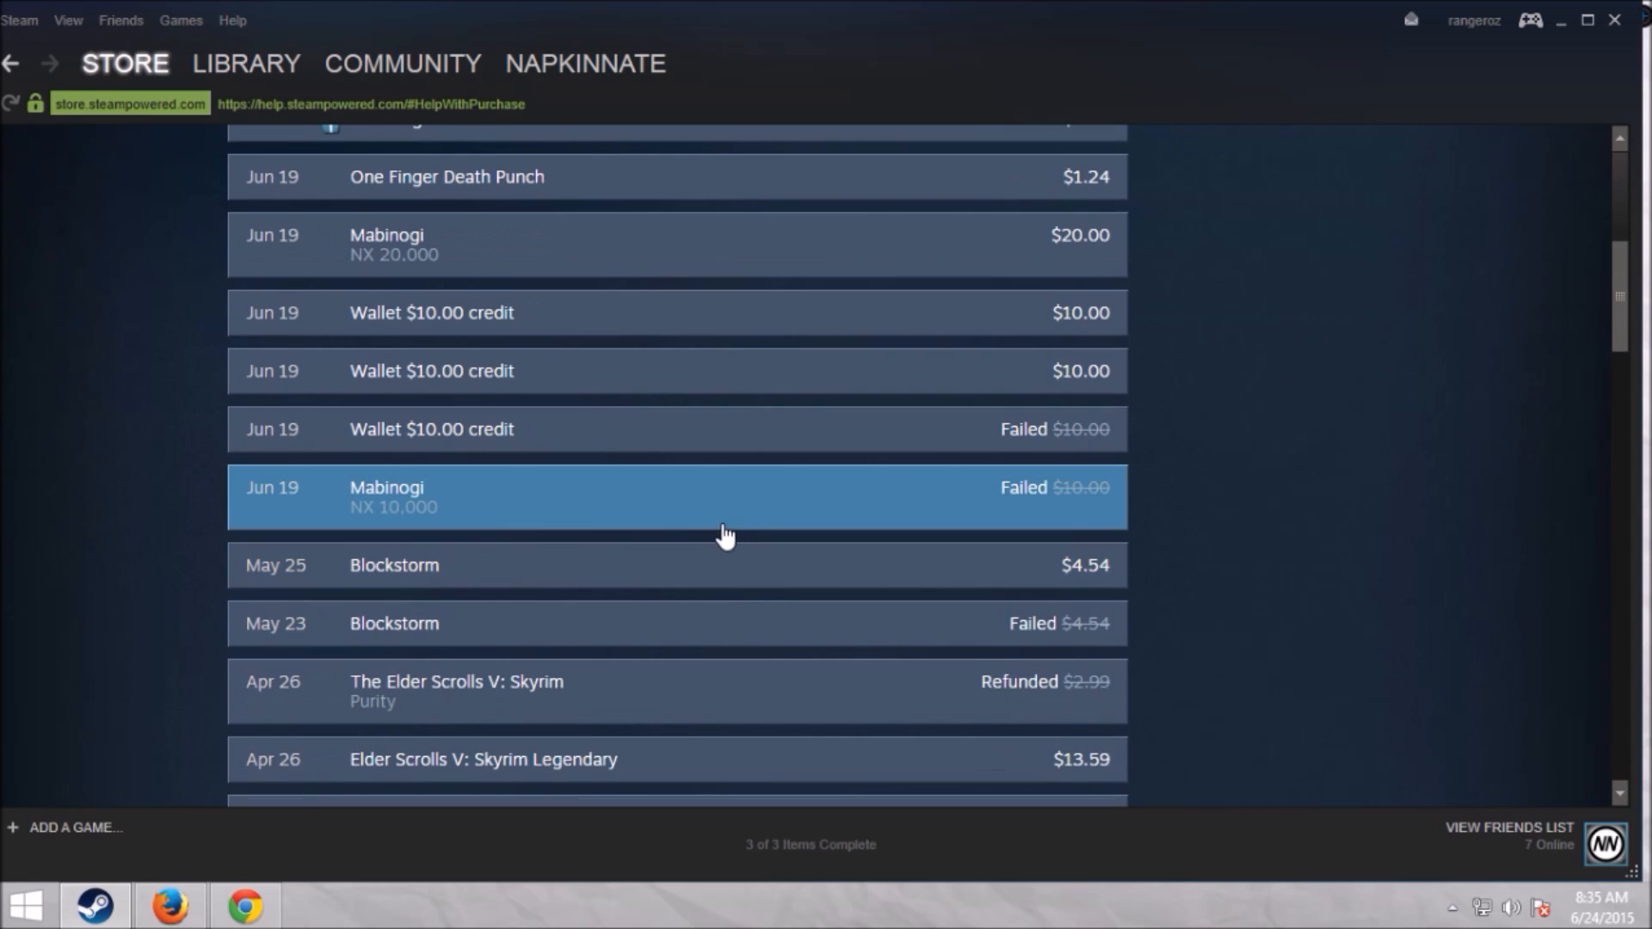
scroll("down", 3)
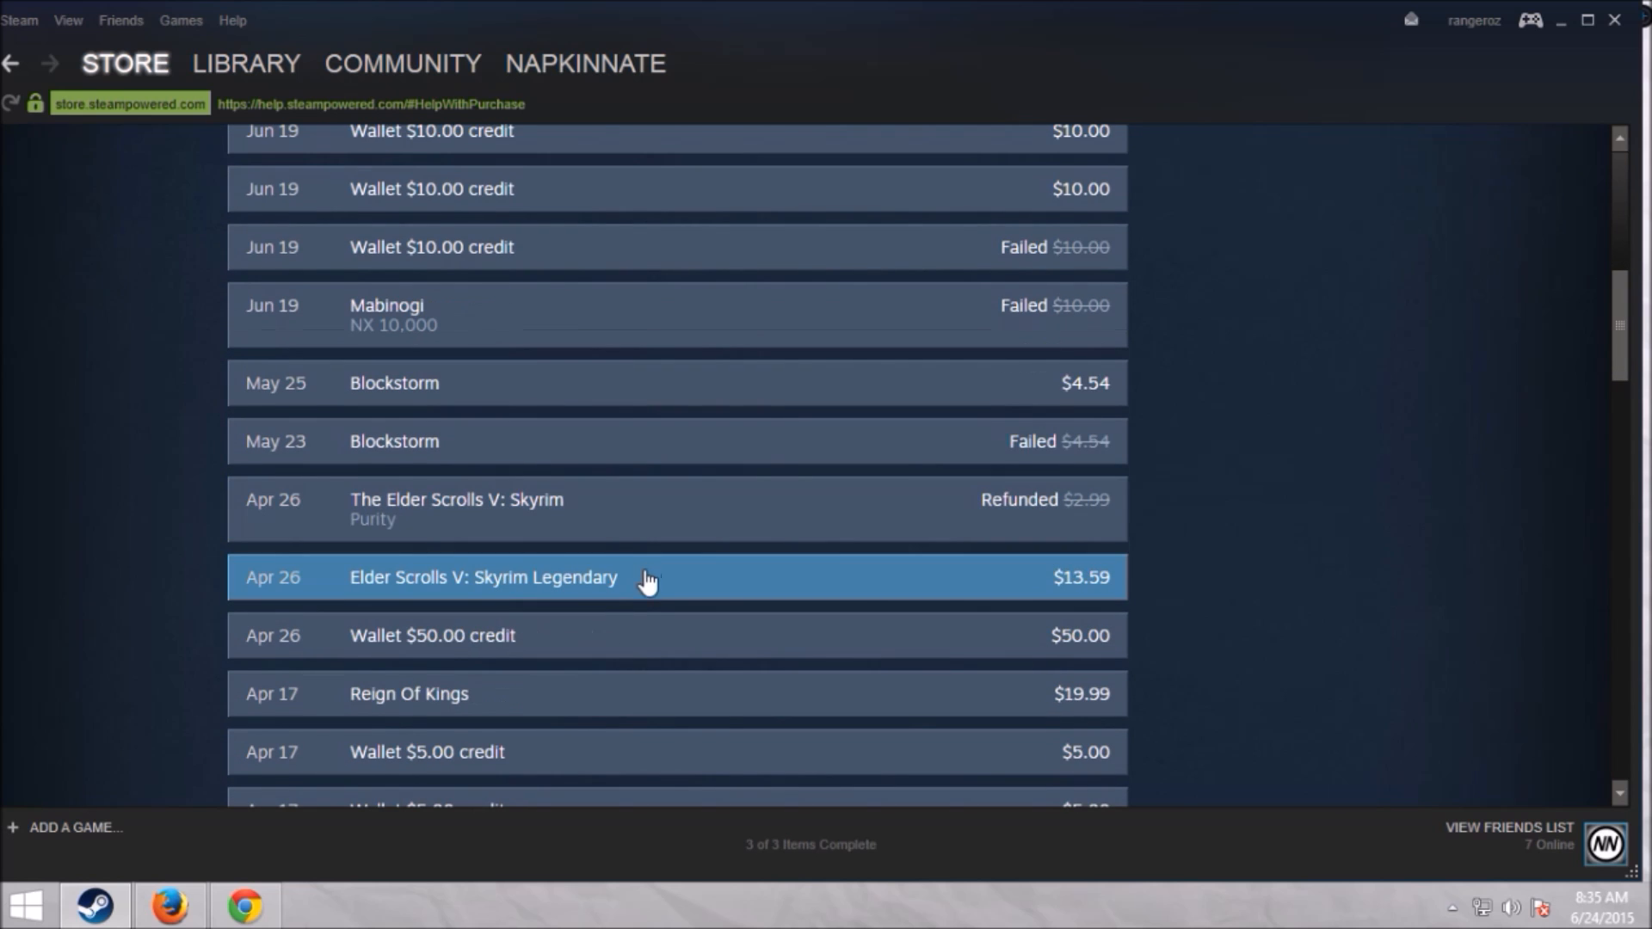
scroll("down", 3)
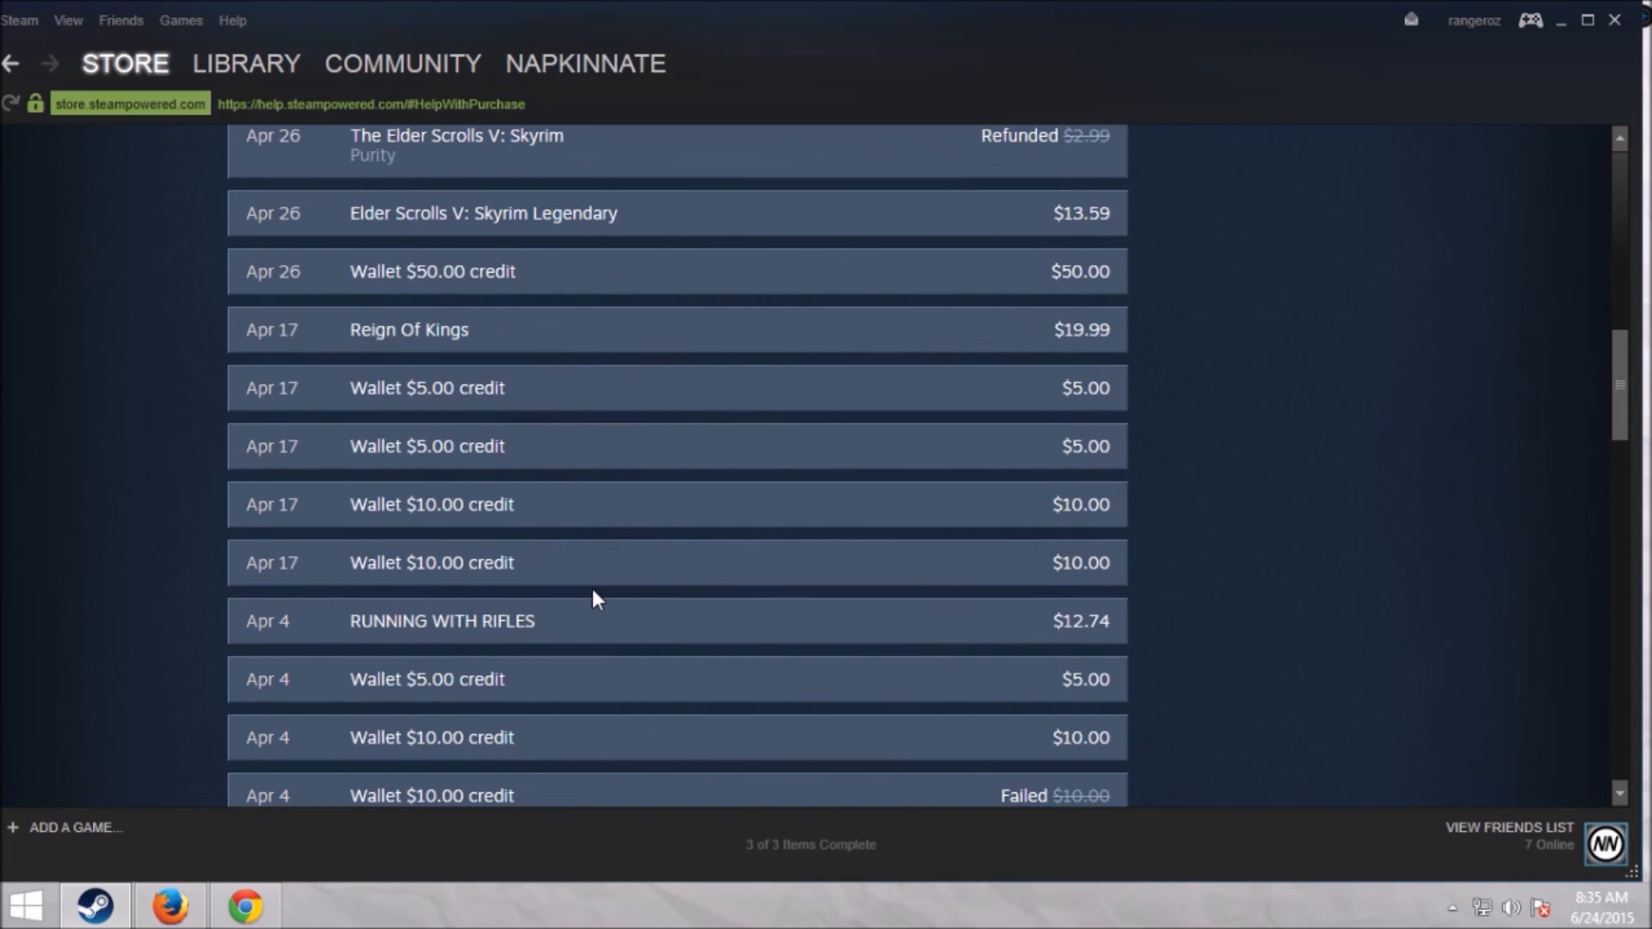
scroll("up", 3)
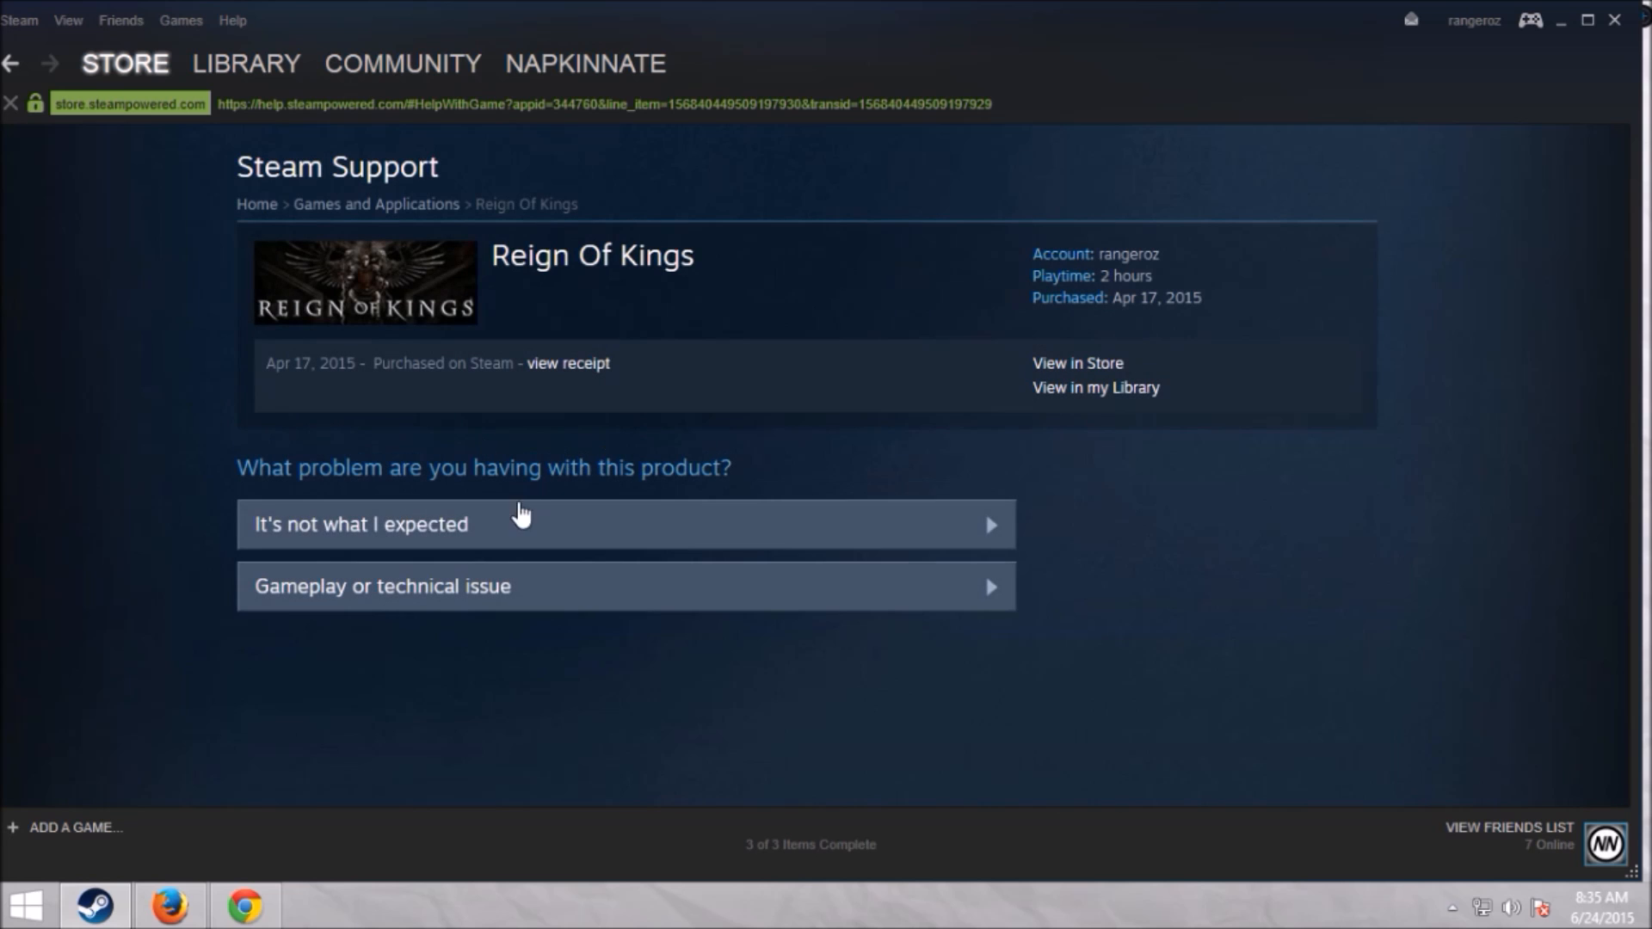
mouse_move(511, 524)
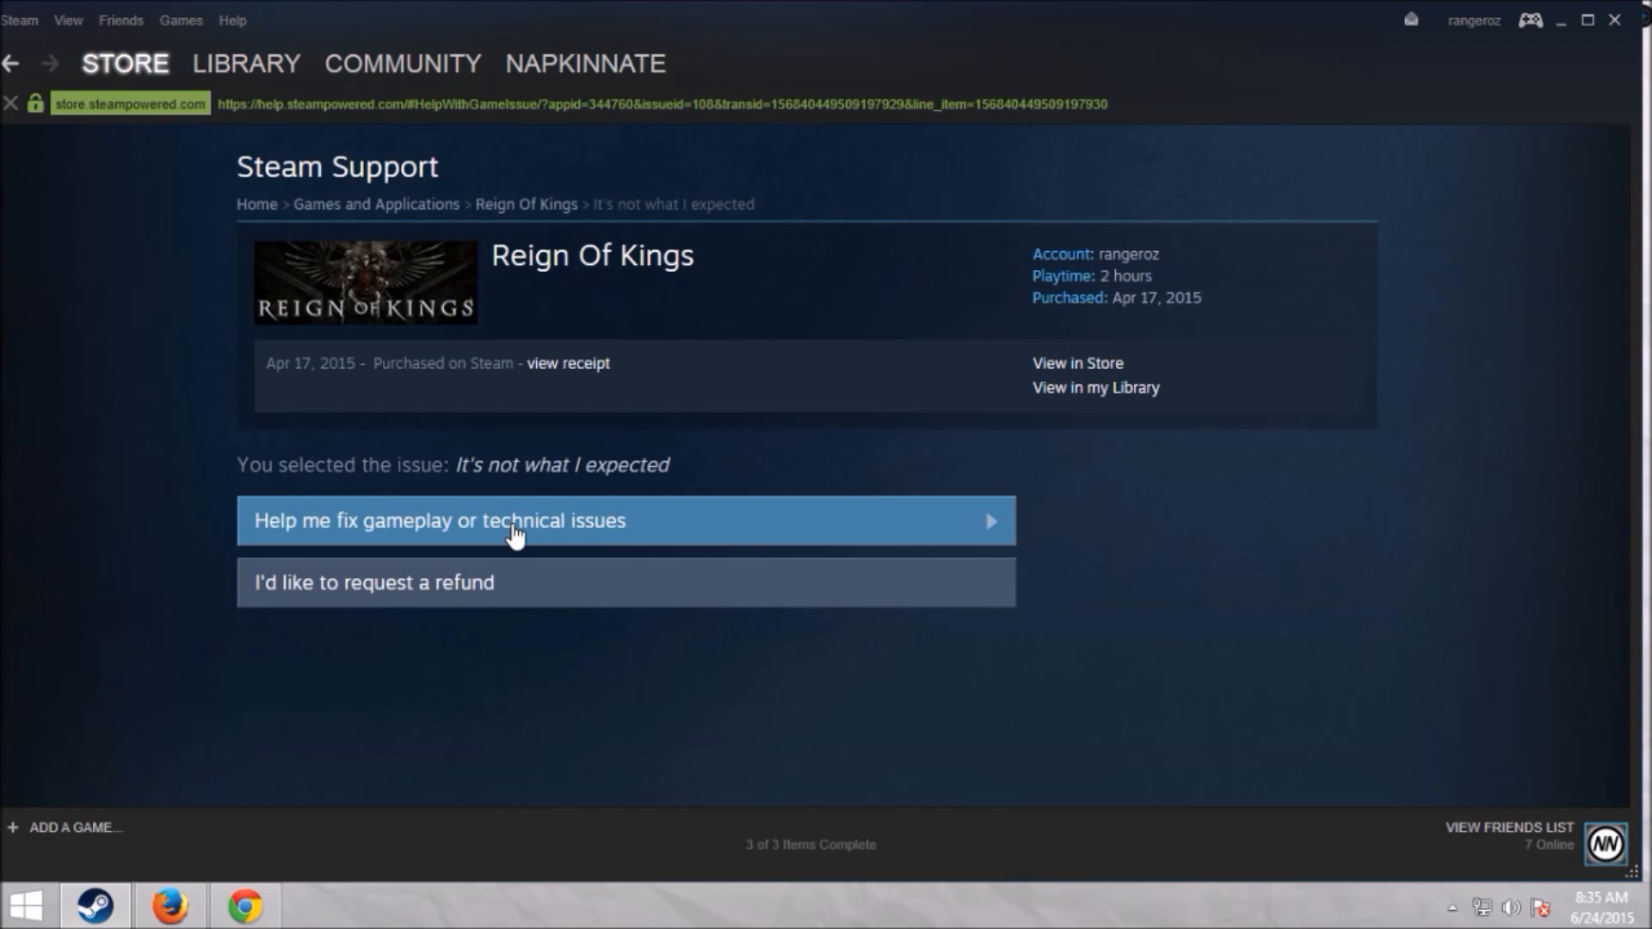
Request a $19.99 Steam Wallet refund for Reign Of Kings as not what was expected.
left_click(519, 582)
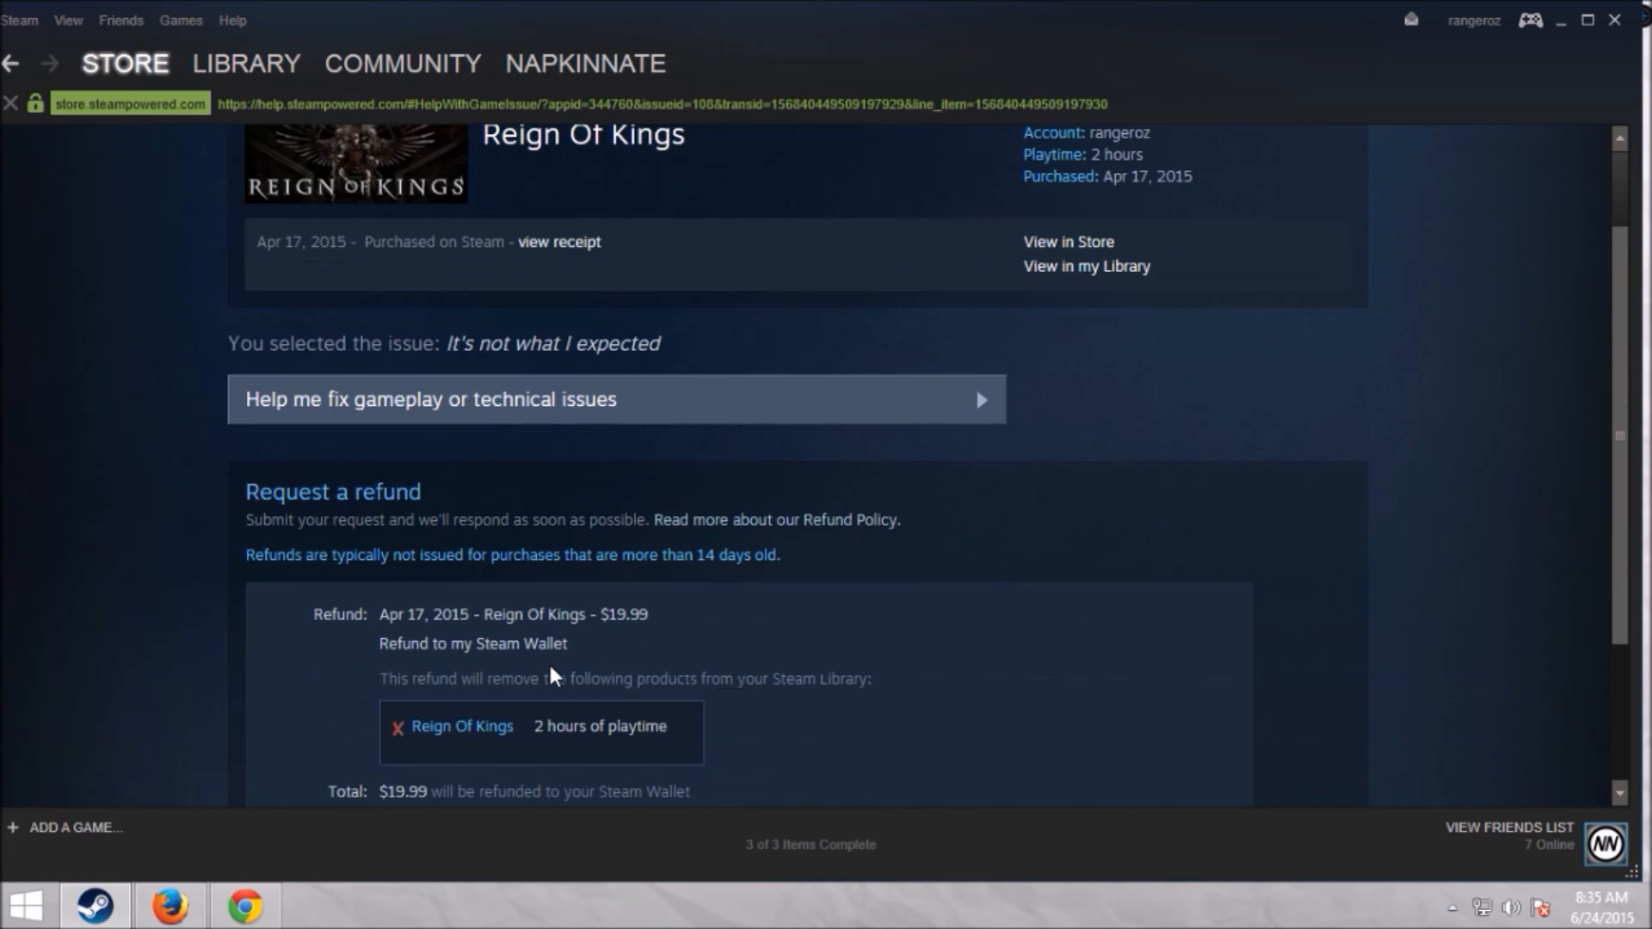
Scroll down the Reign Of Kings refund form to the Reason dropdown.
scroll("down", 3)
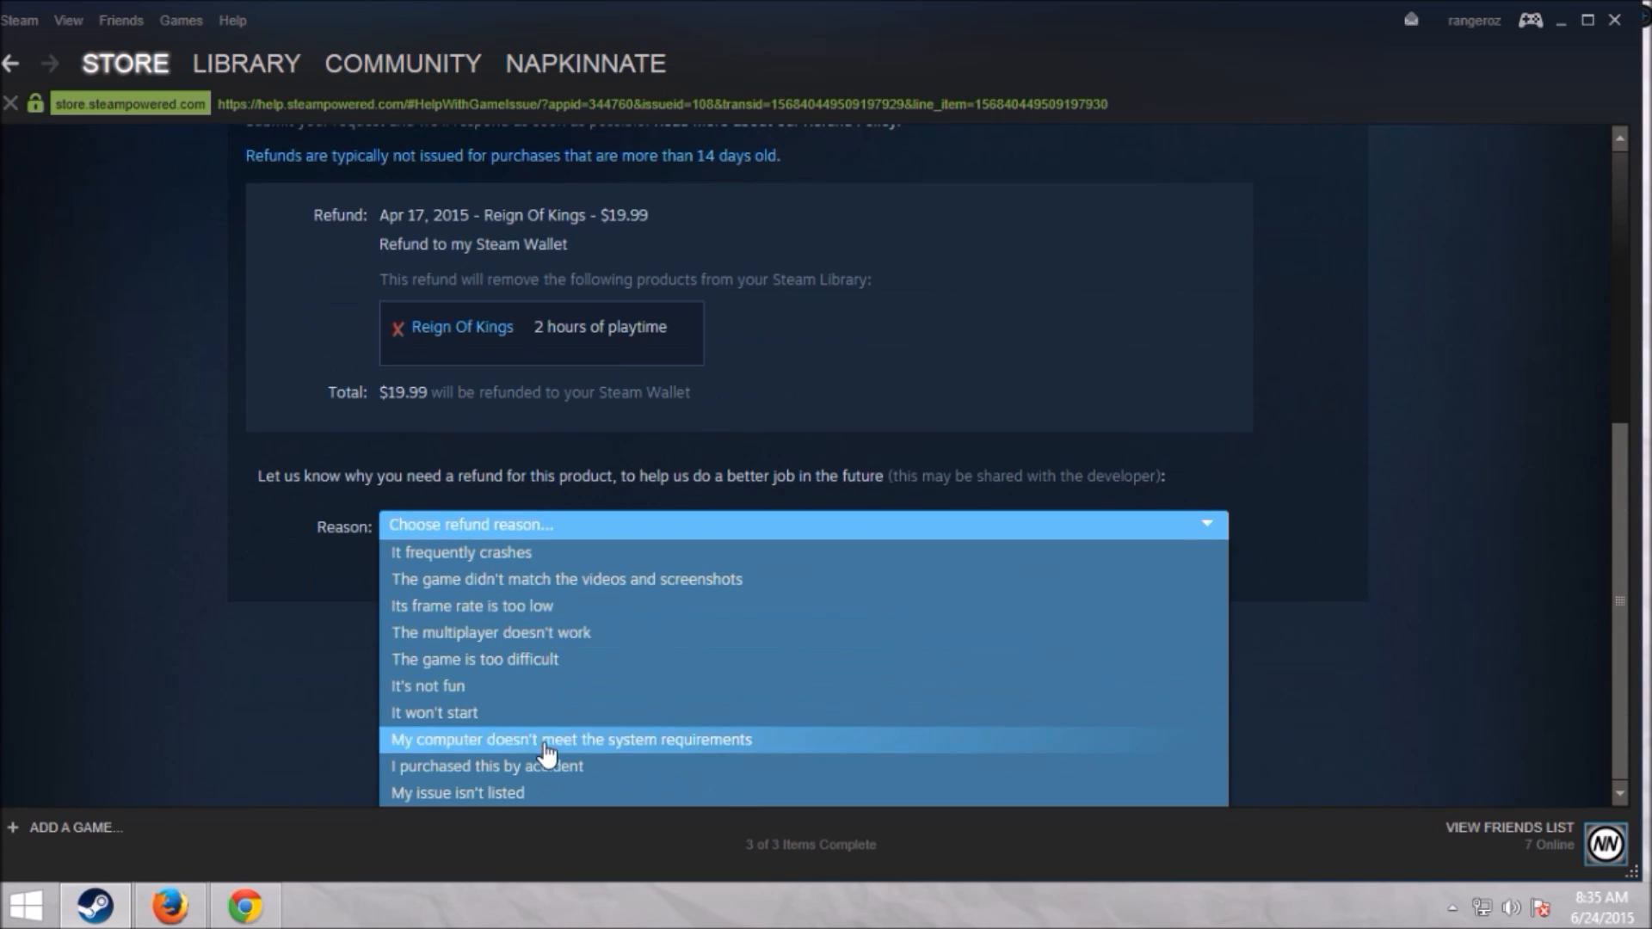
mouse_move(566, 605)
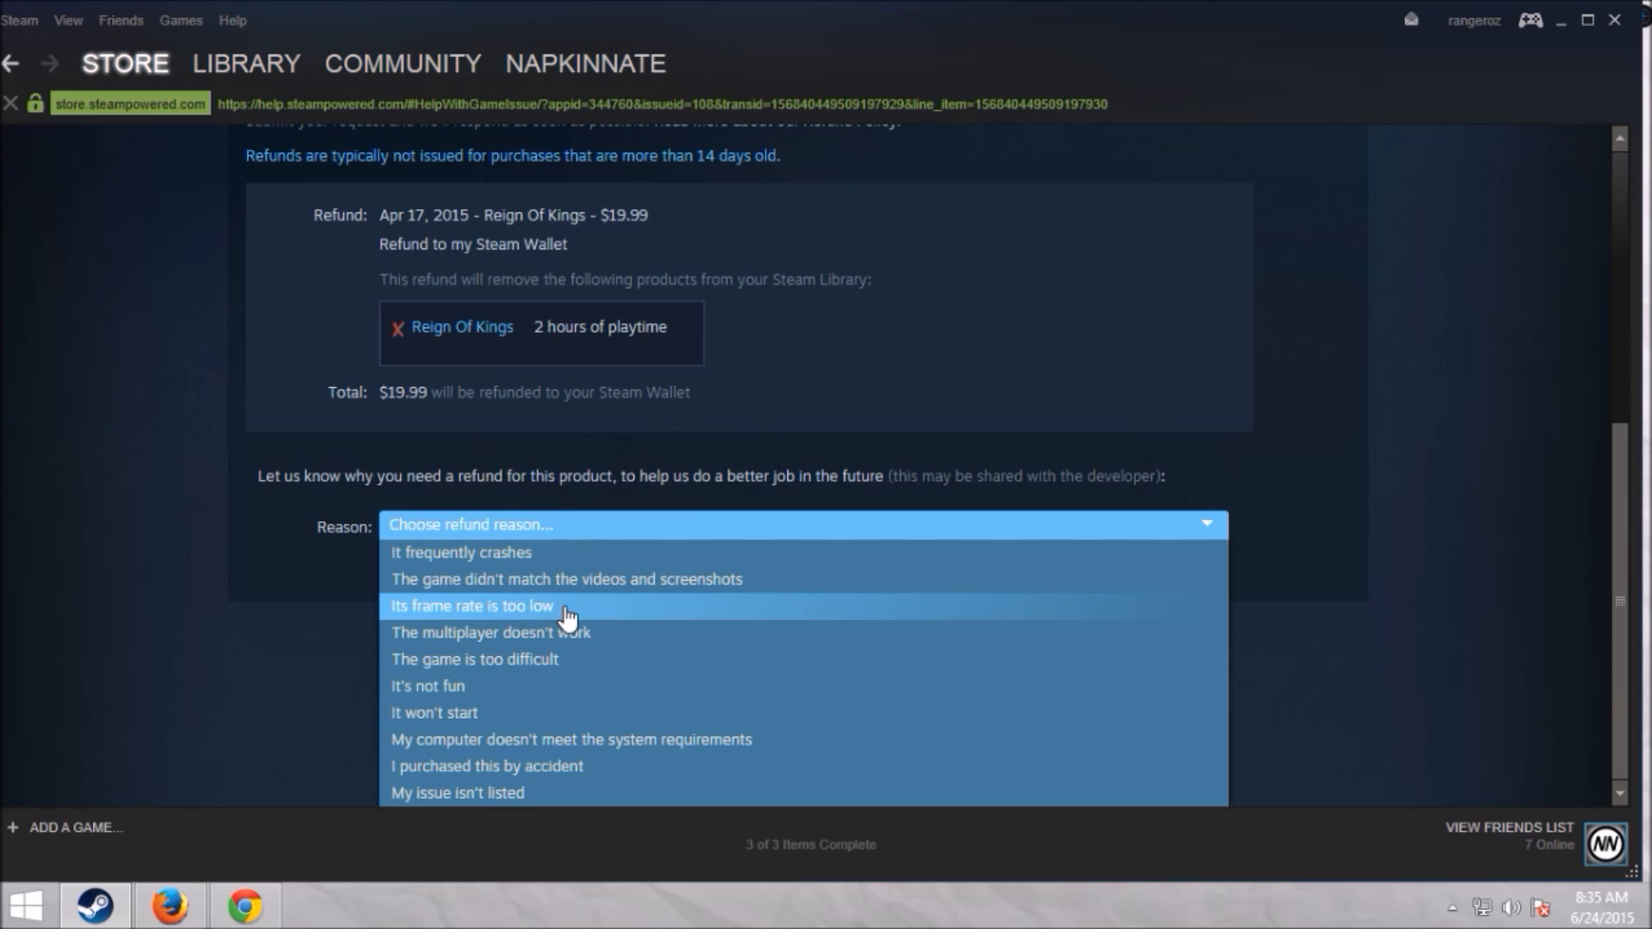
mouse_move(562, 680)
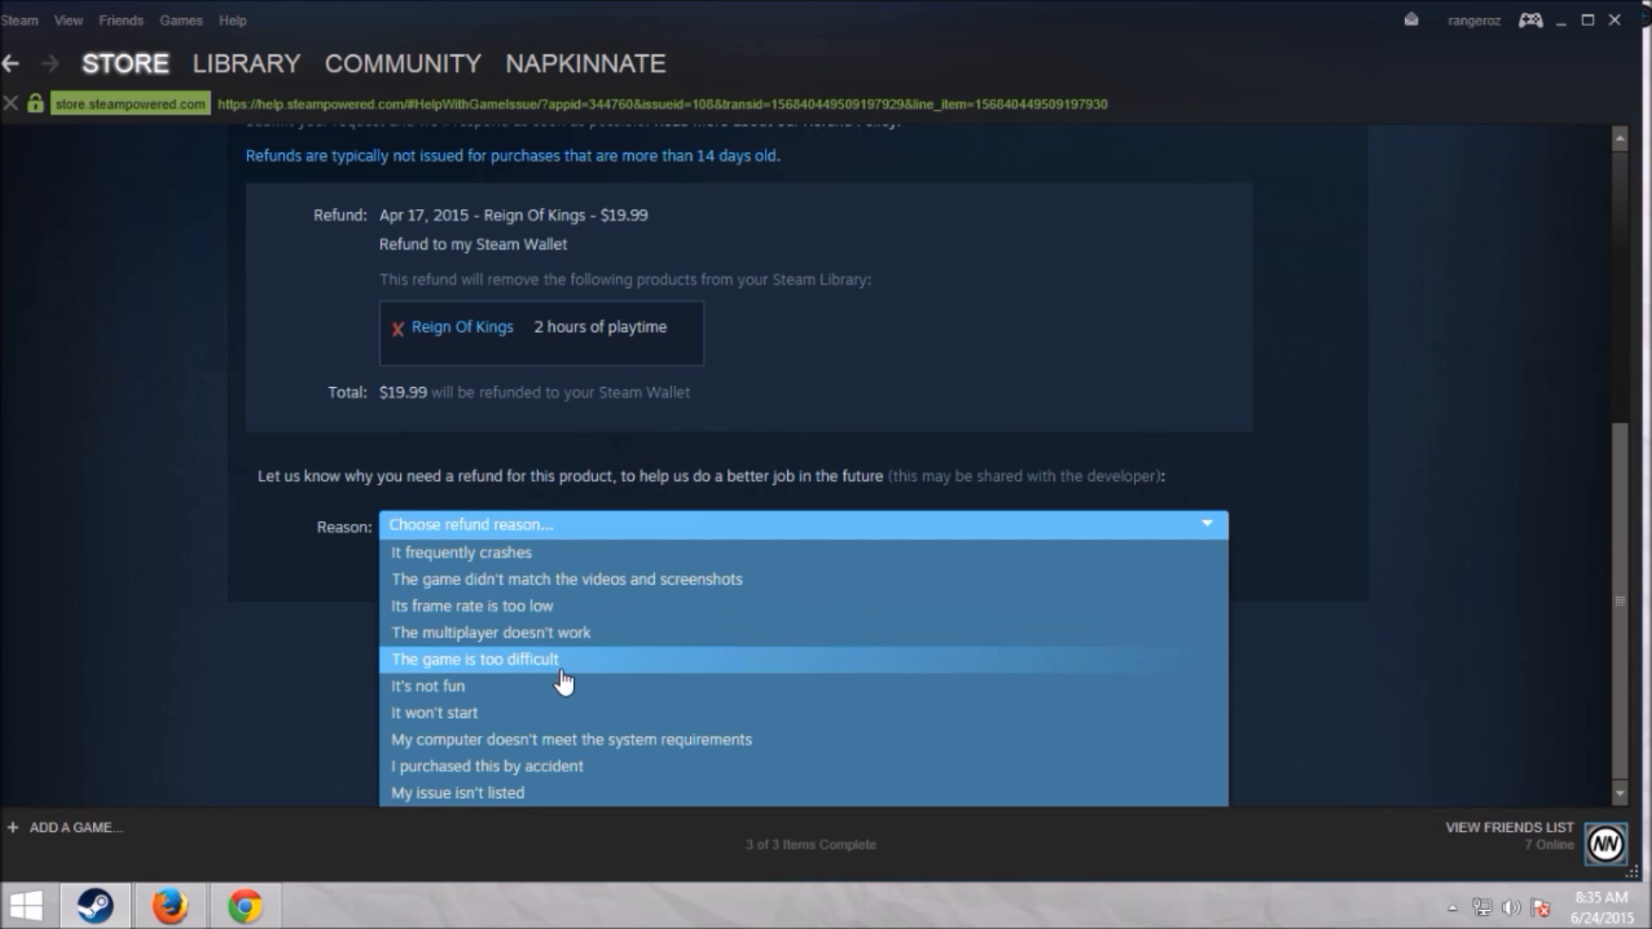
mouse_move(532, 740)
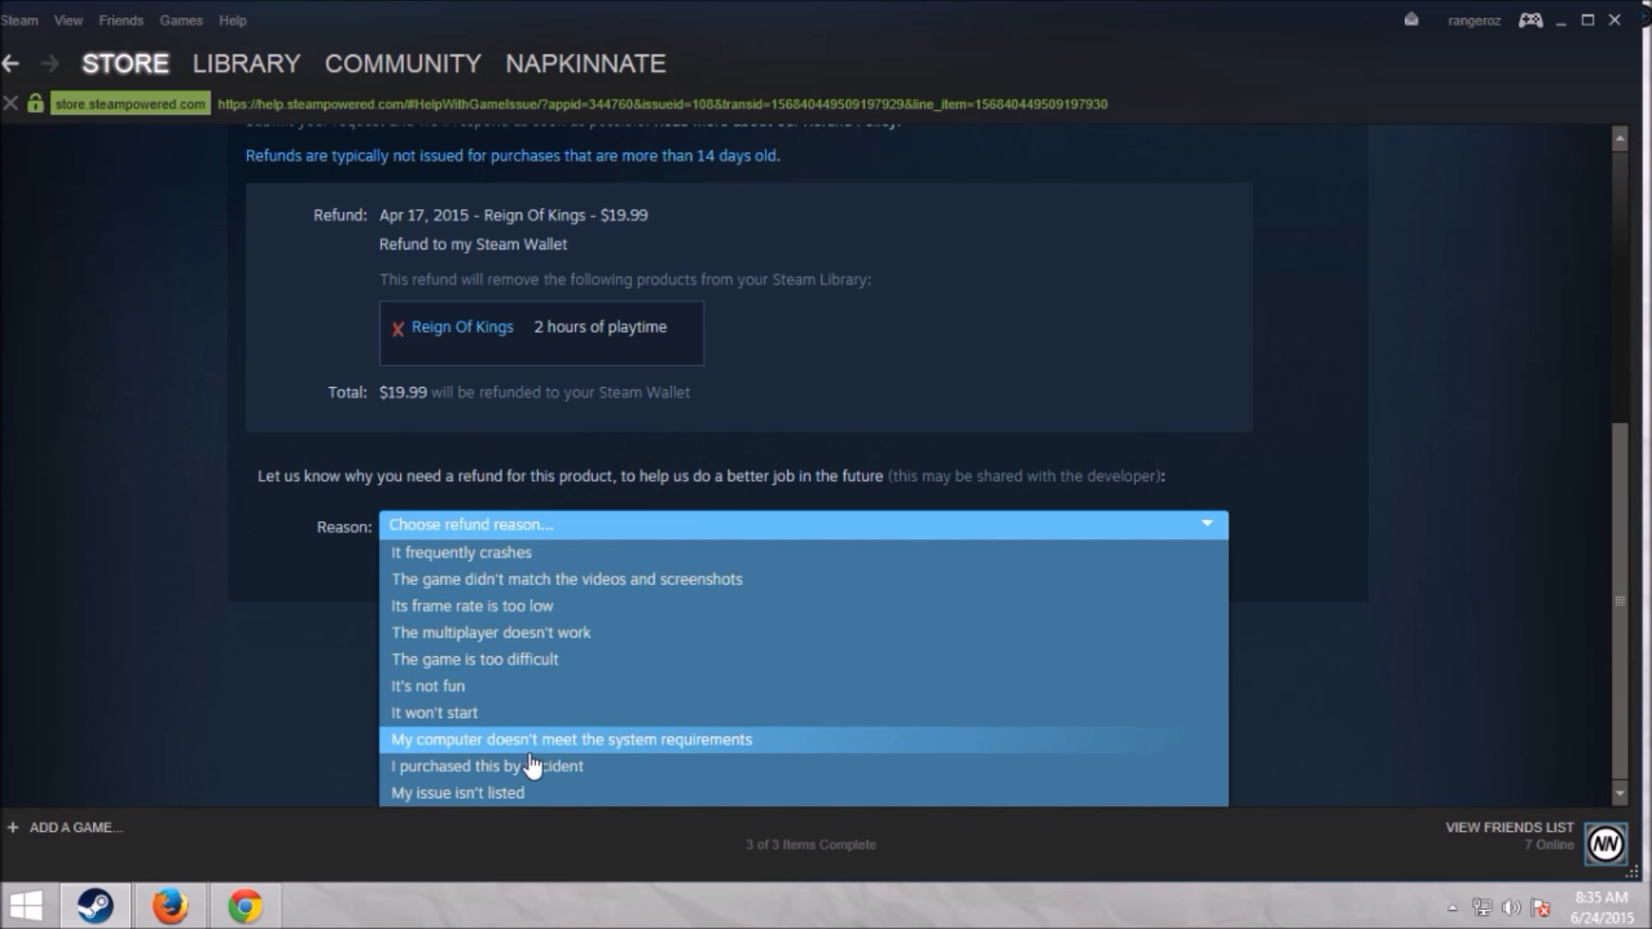
mouse_move(538, 658)
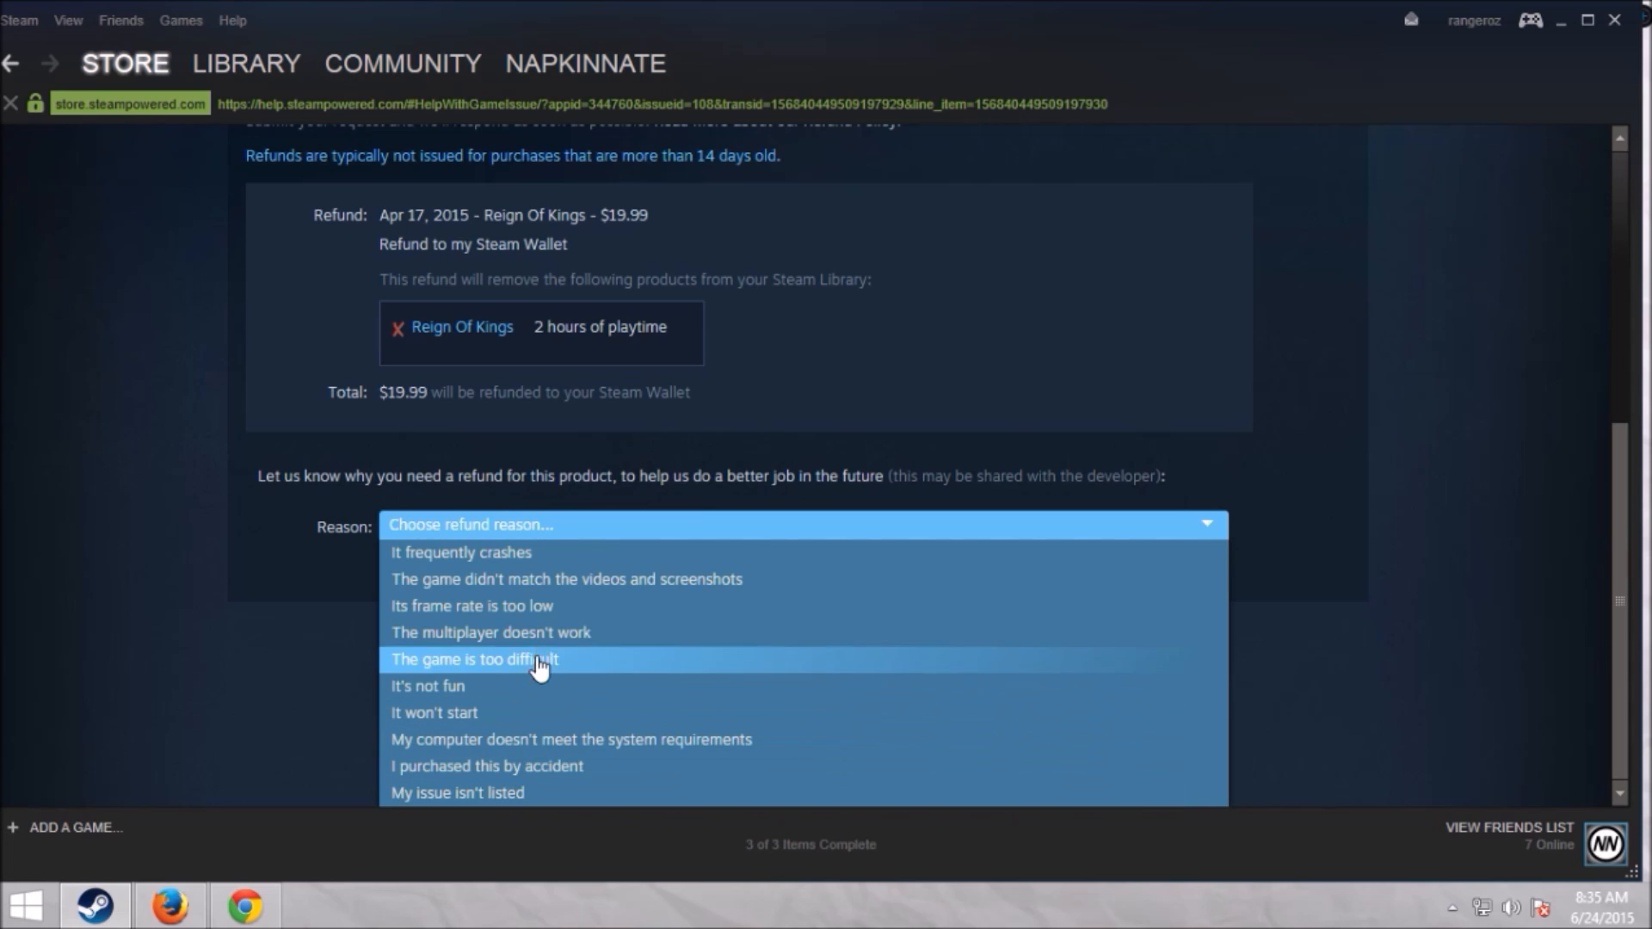
mouse_move(587, 602)
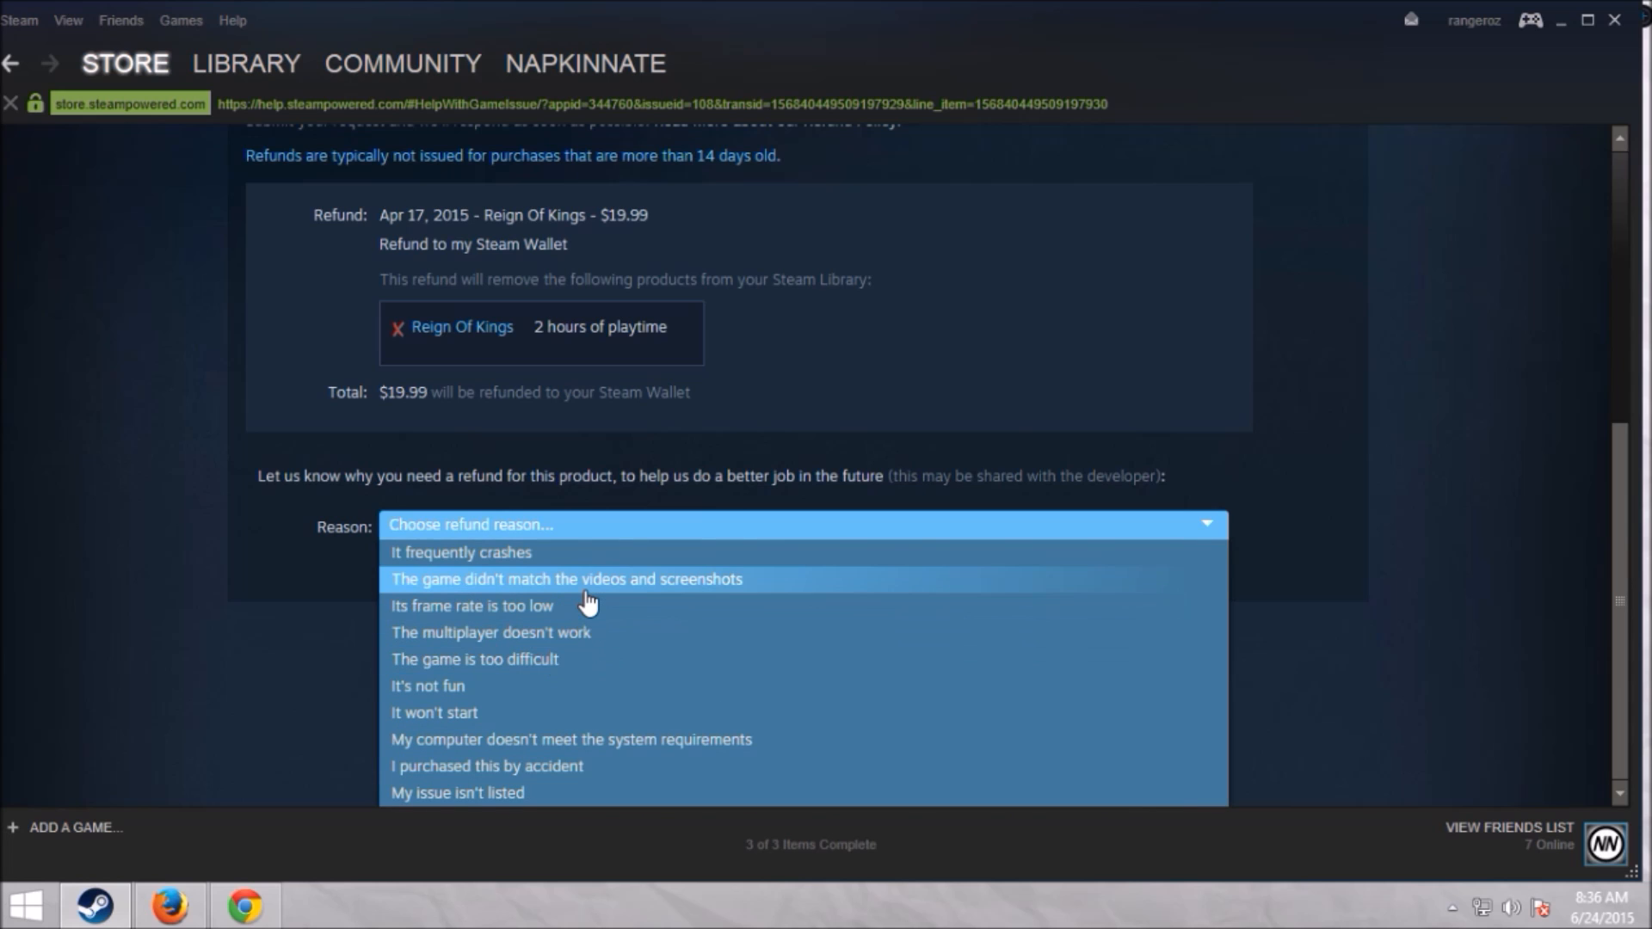
Pick 'The game didn't match the videos and screenshots' as the reason and type 'It's not'.
left_click(566, 578)
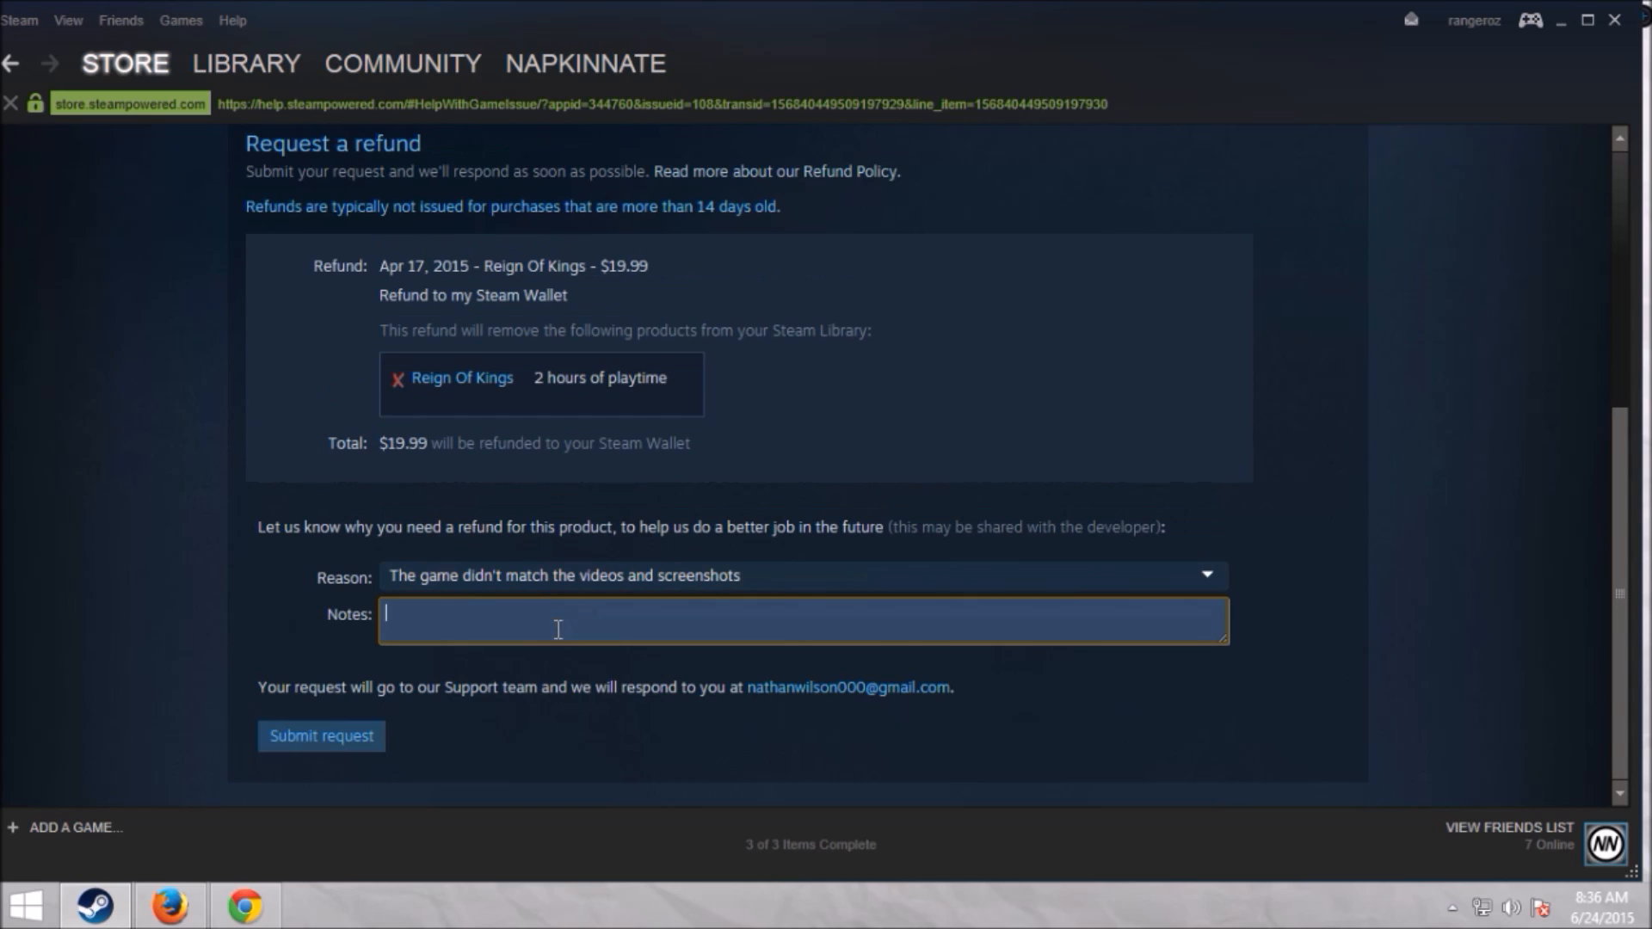
type("It's not")
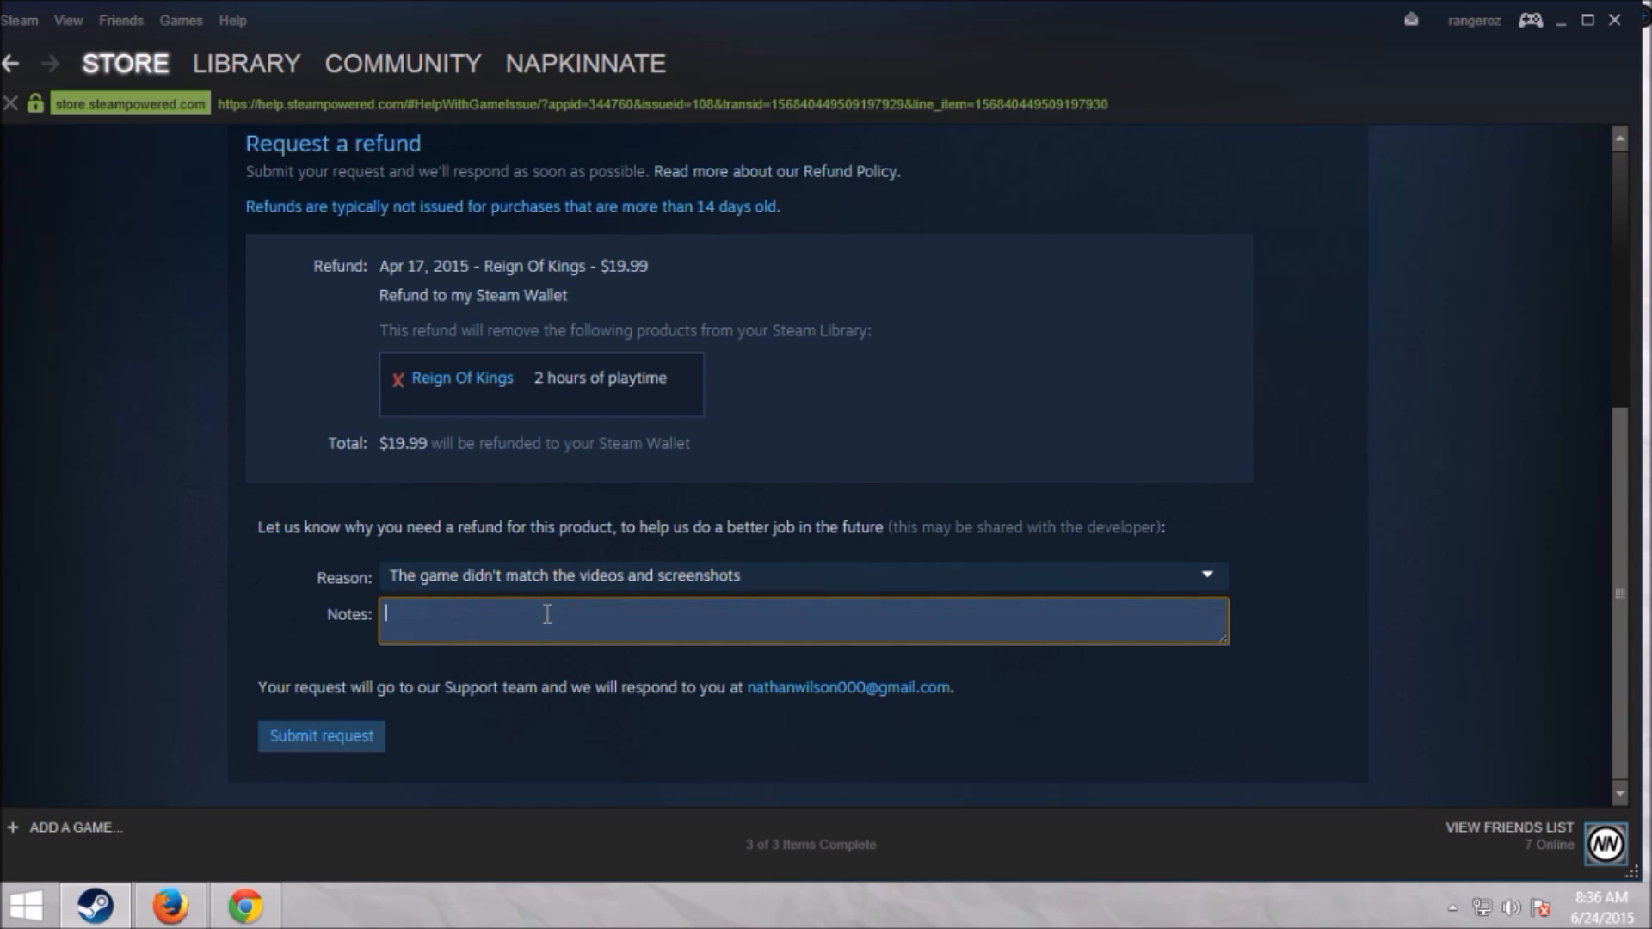
mouse_move(253, 93)
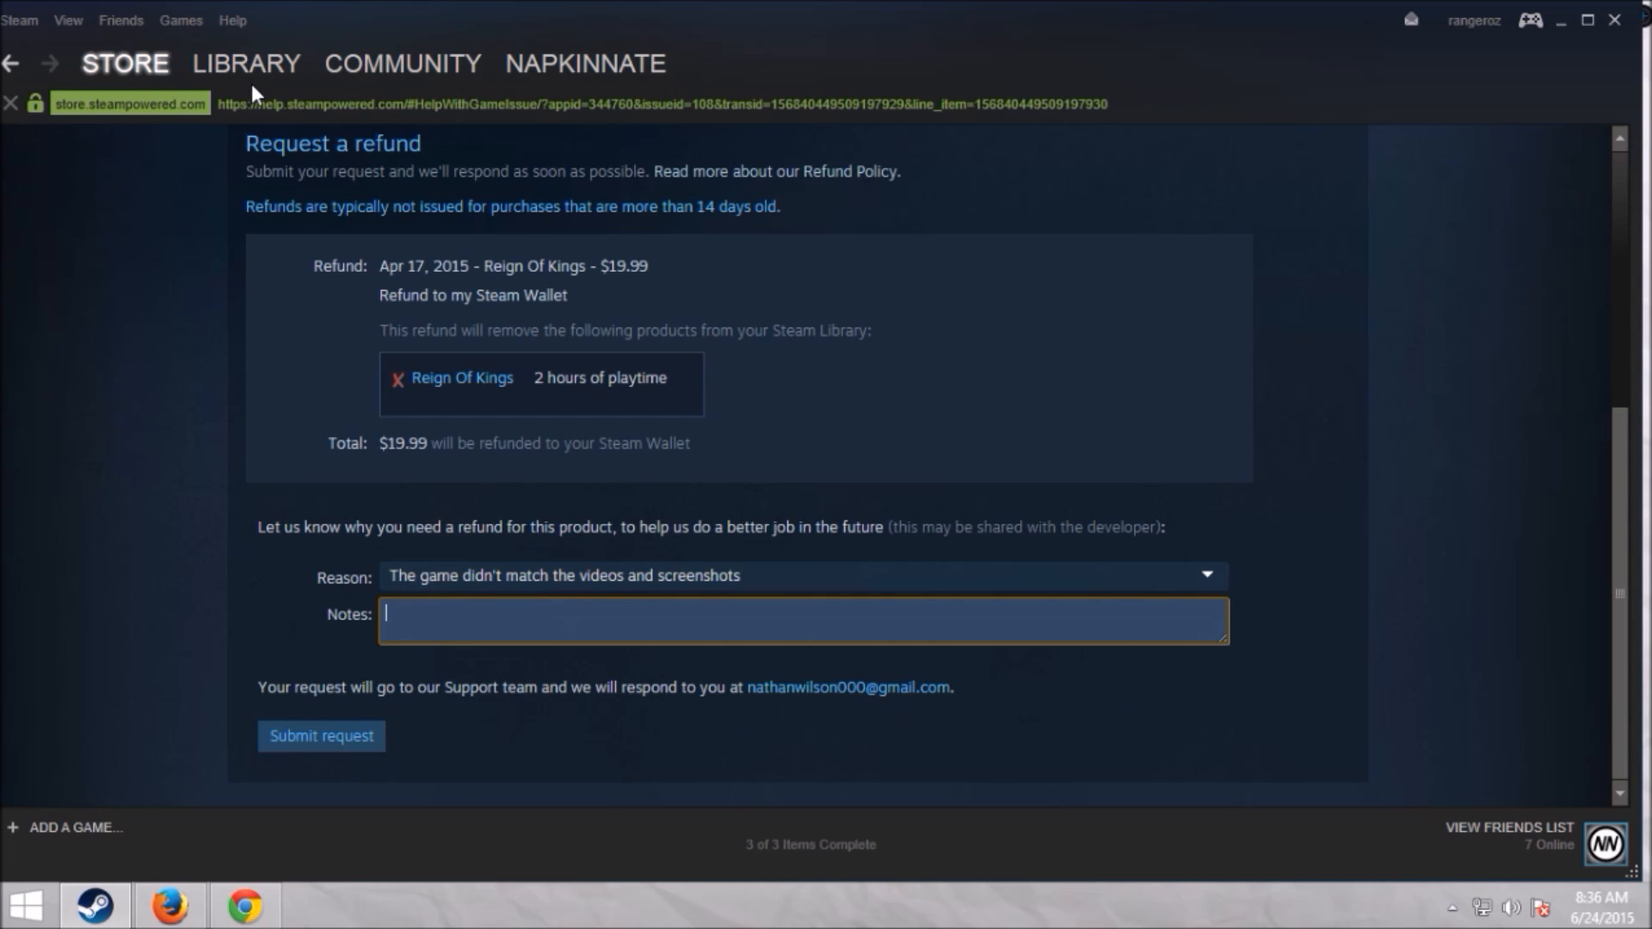
left_click(124, 62)
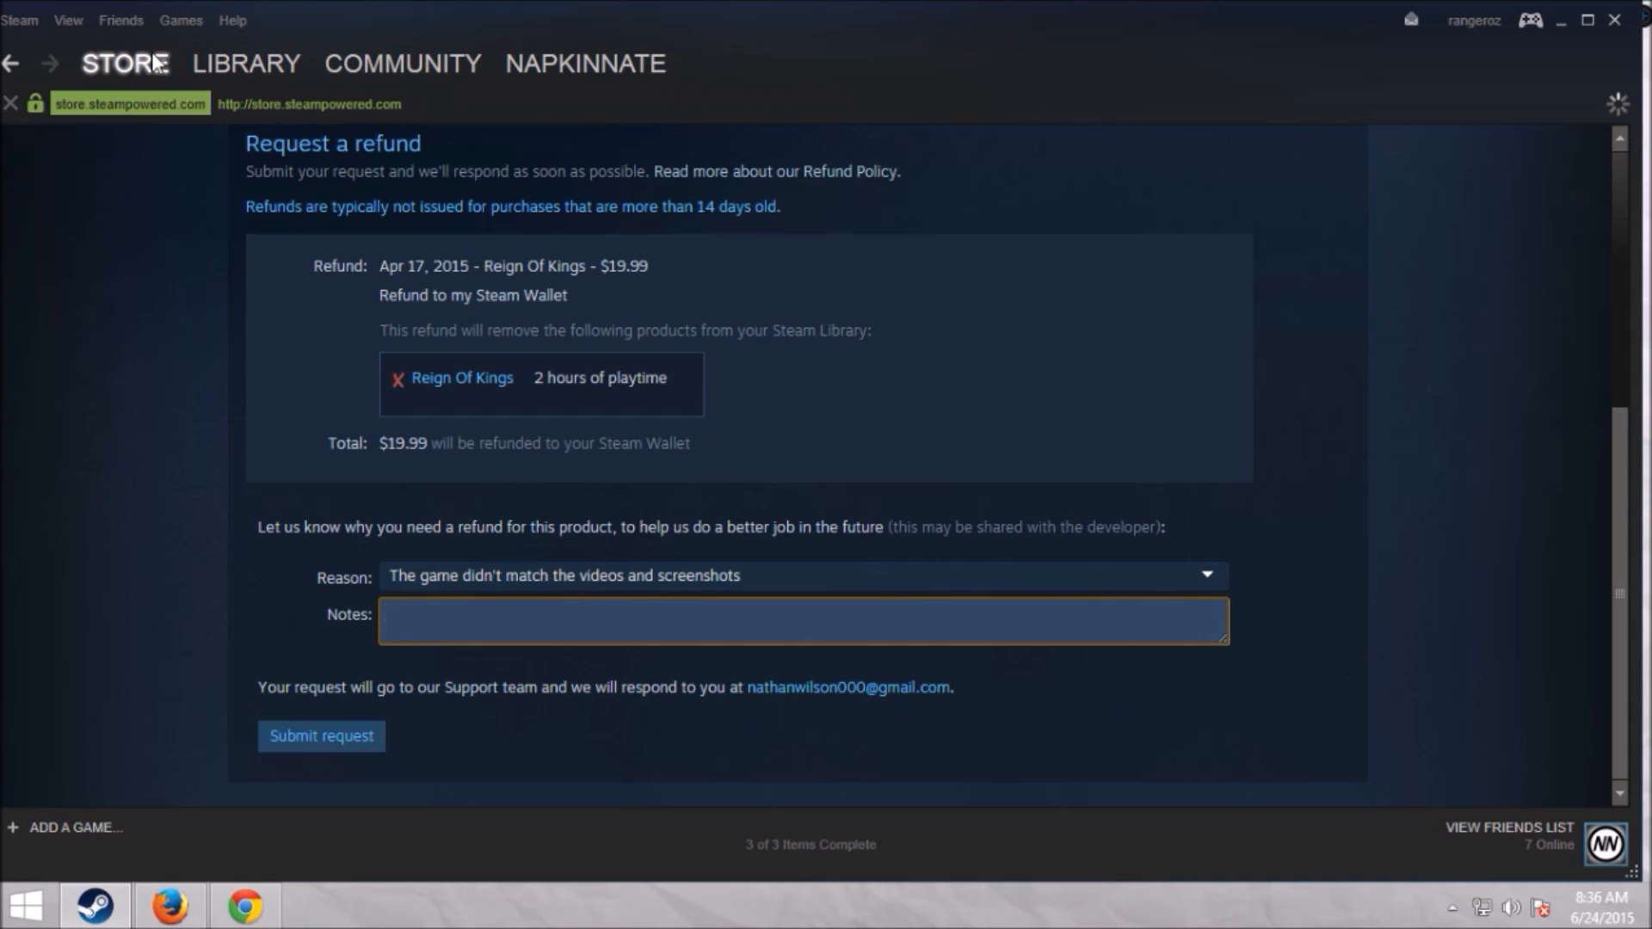